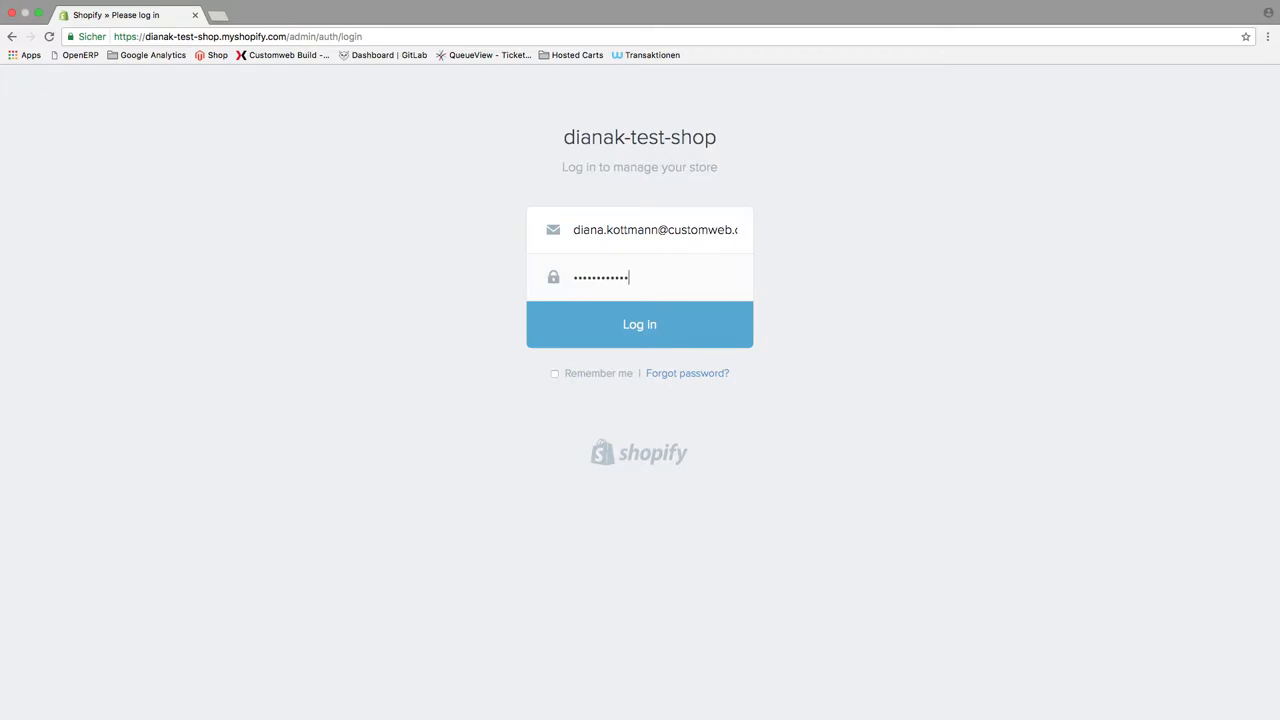
Step: Log into the test shop admin and review the live storefront's example products
{"action": "left_click", "coordinate": [640, 324]}
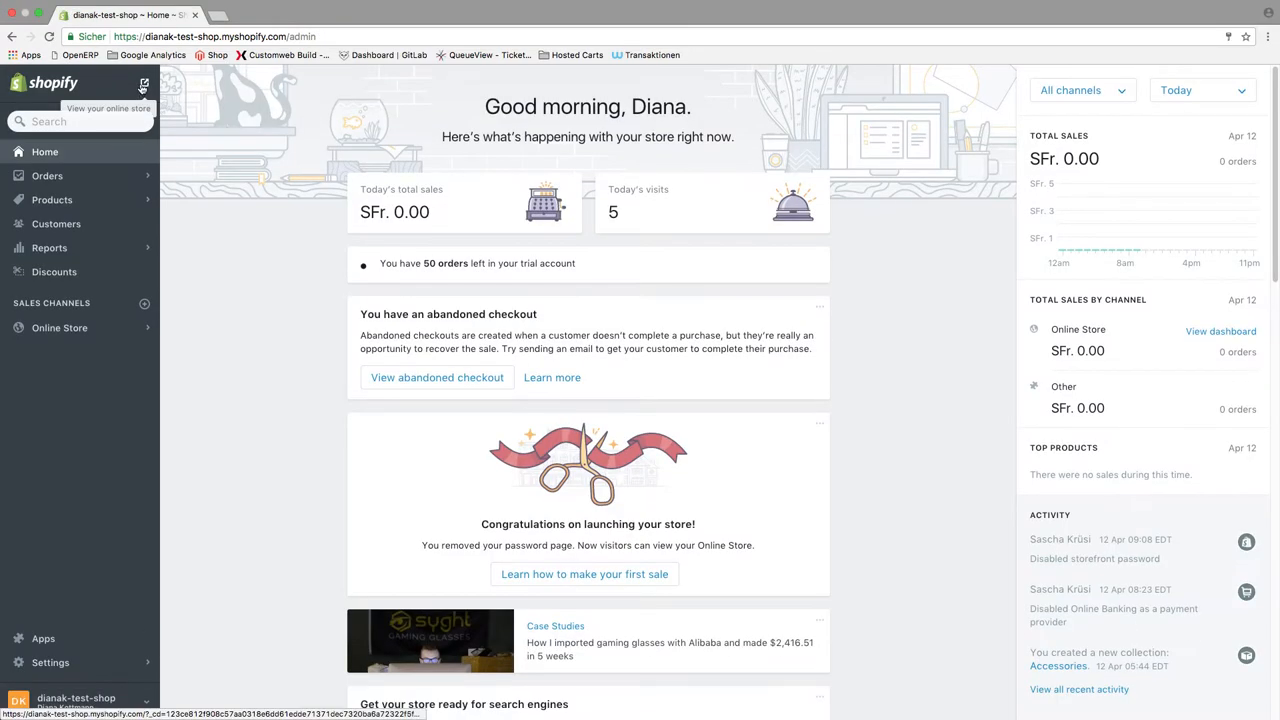
{"action": "left_click", "coordinate": [142, 84]}
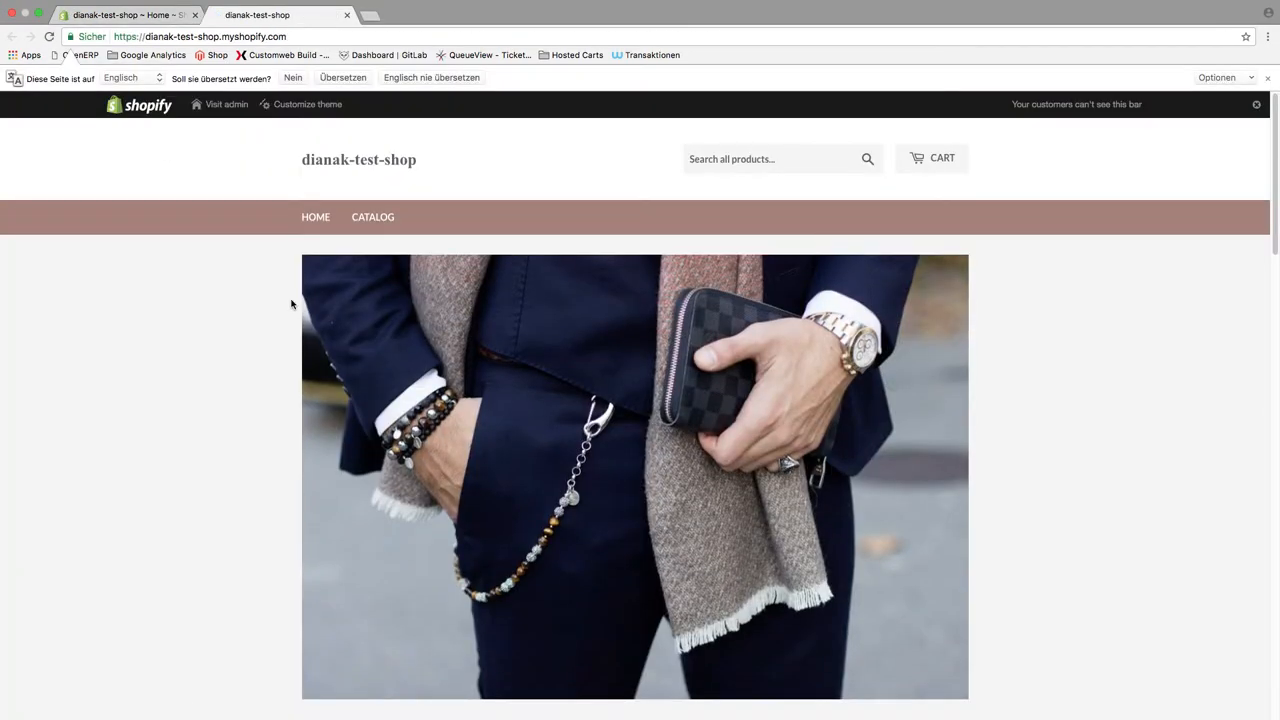
{"action": "scroll", "scroll_direction": "down", "scroll_amount": 3}
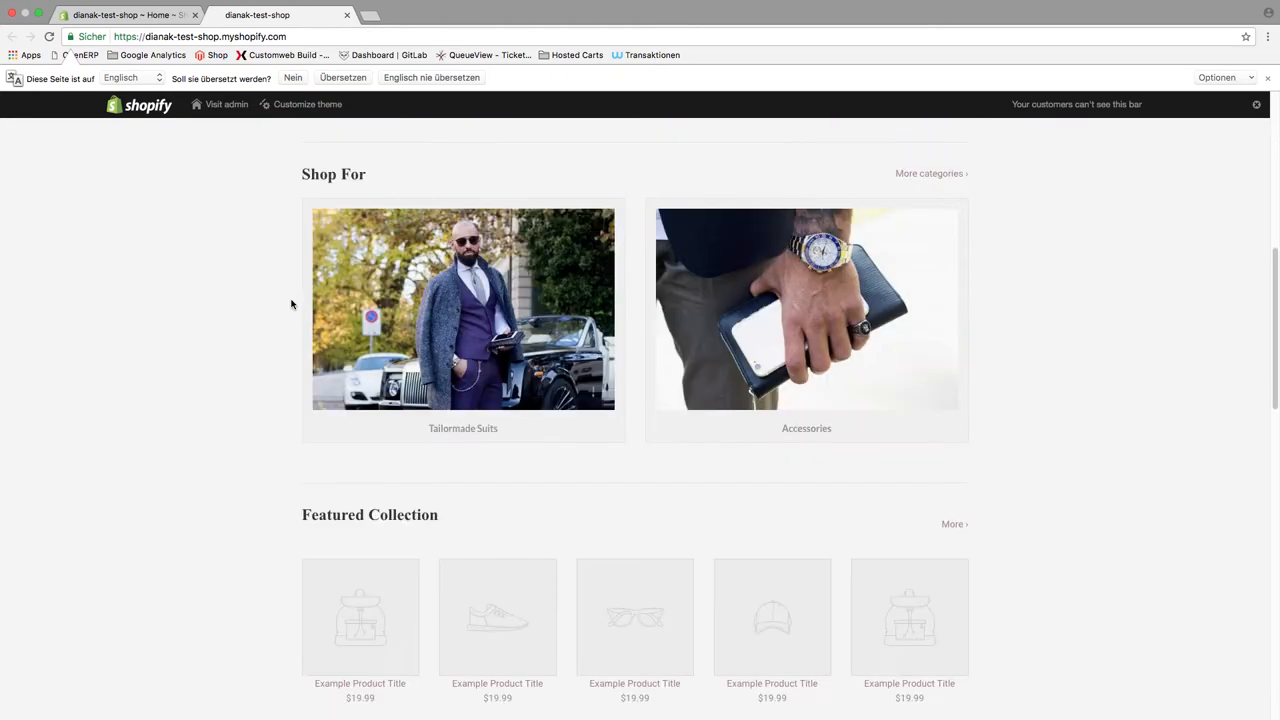
{"action": "scroll", "scroll_direction": "down", "scroll_amount": 3}
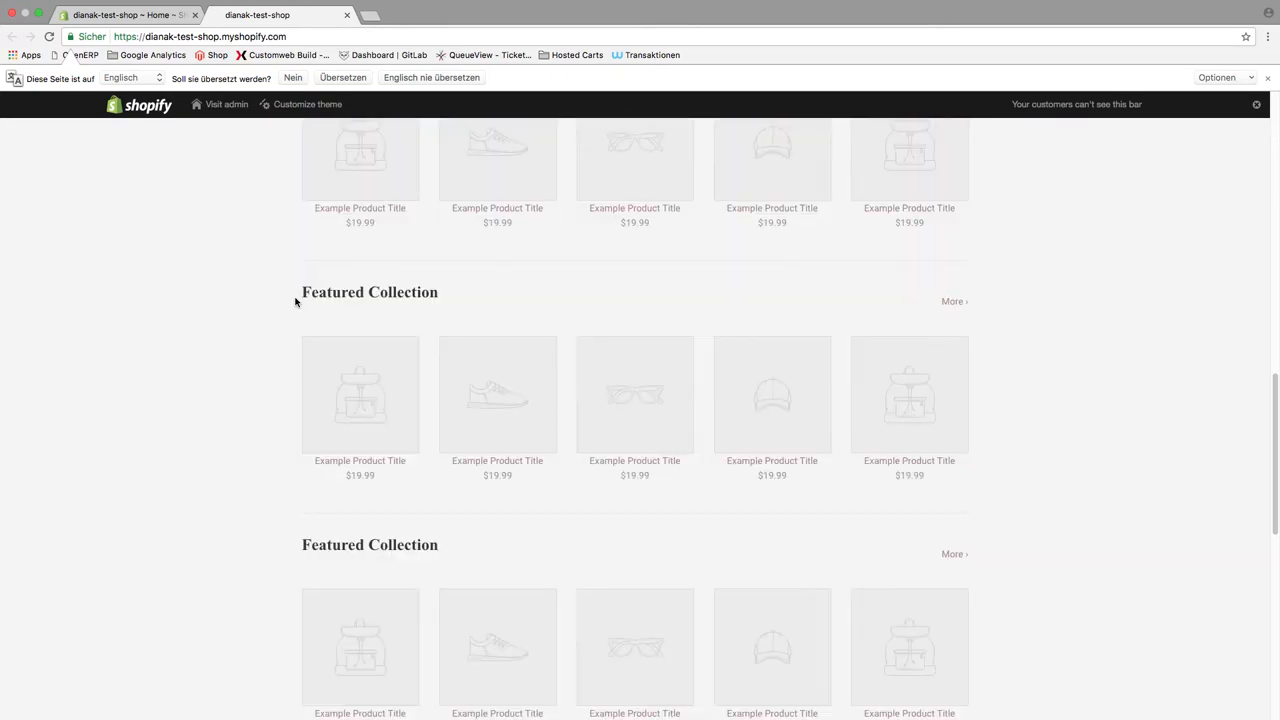
{"action": "scroll", "scroll_direction": "down", "scroll_amount": 3}
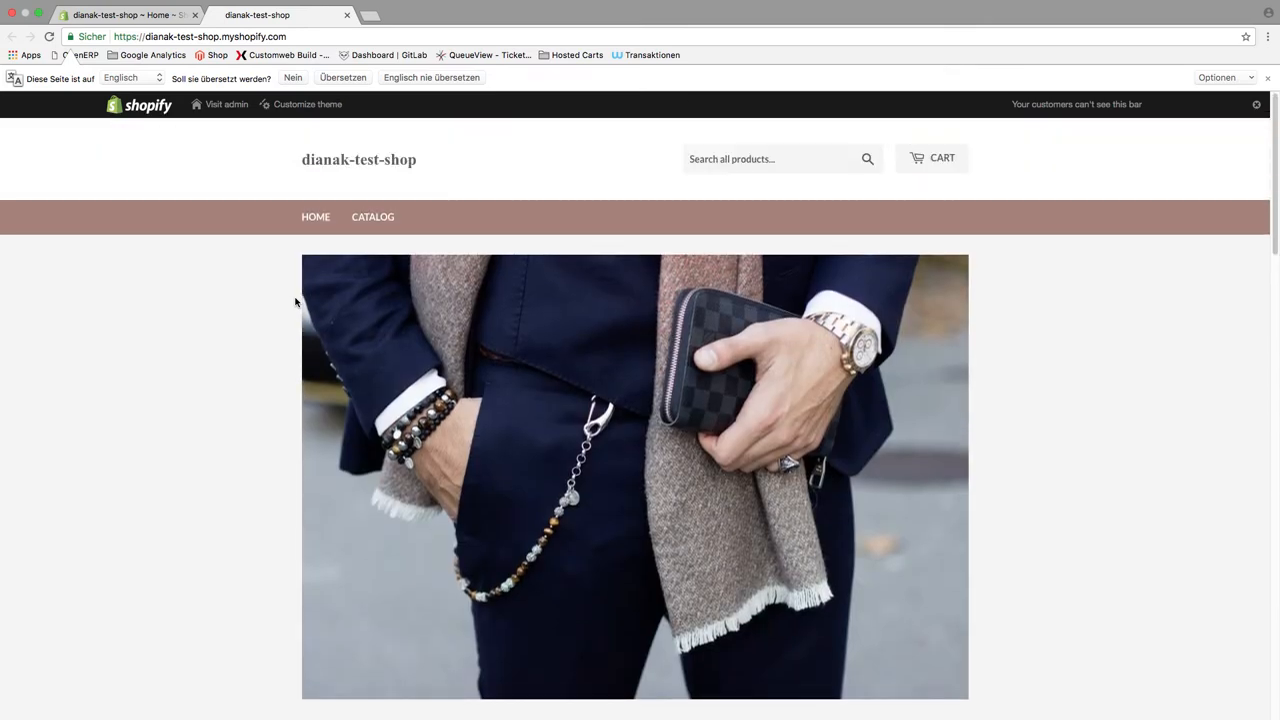
{"action": "mouse_move", "coordinate": [364, 222]}
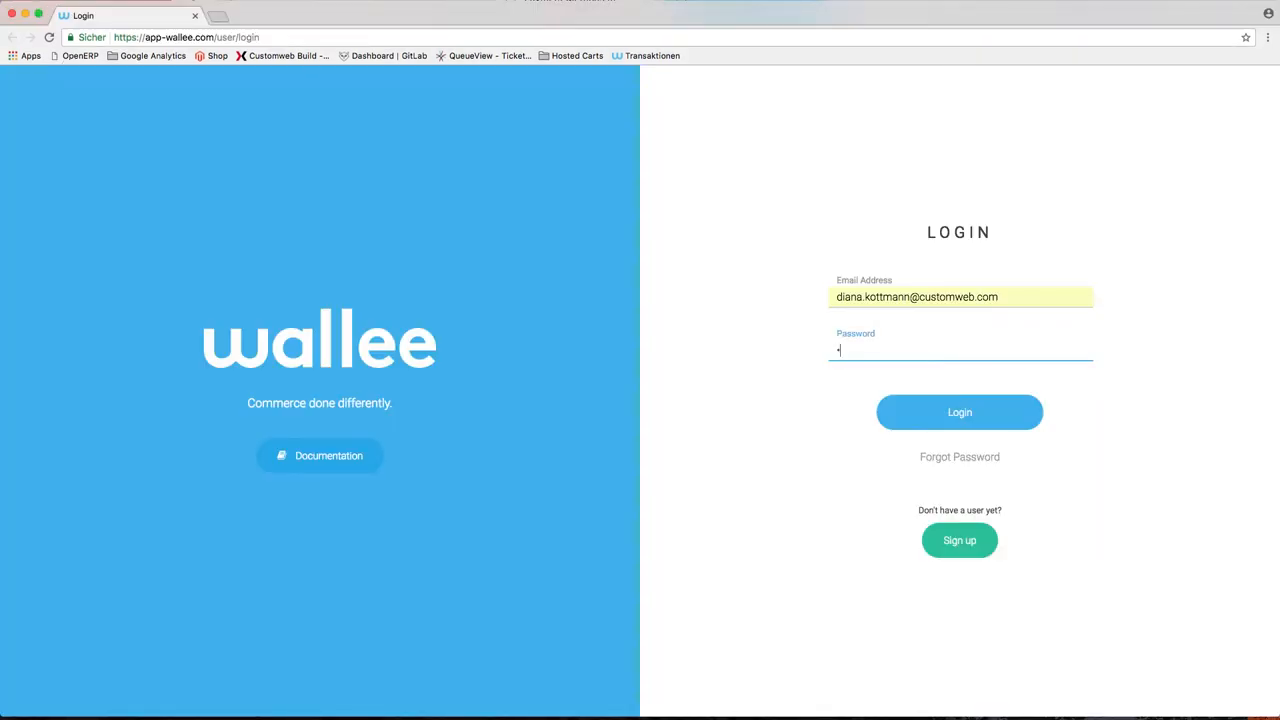
Step: Log into the wallee space and enable the Shopify feature with its Payment dependency
{"action": "left_click", "coordinate": [960, 412]}
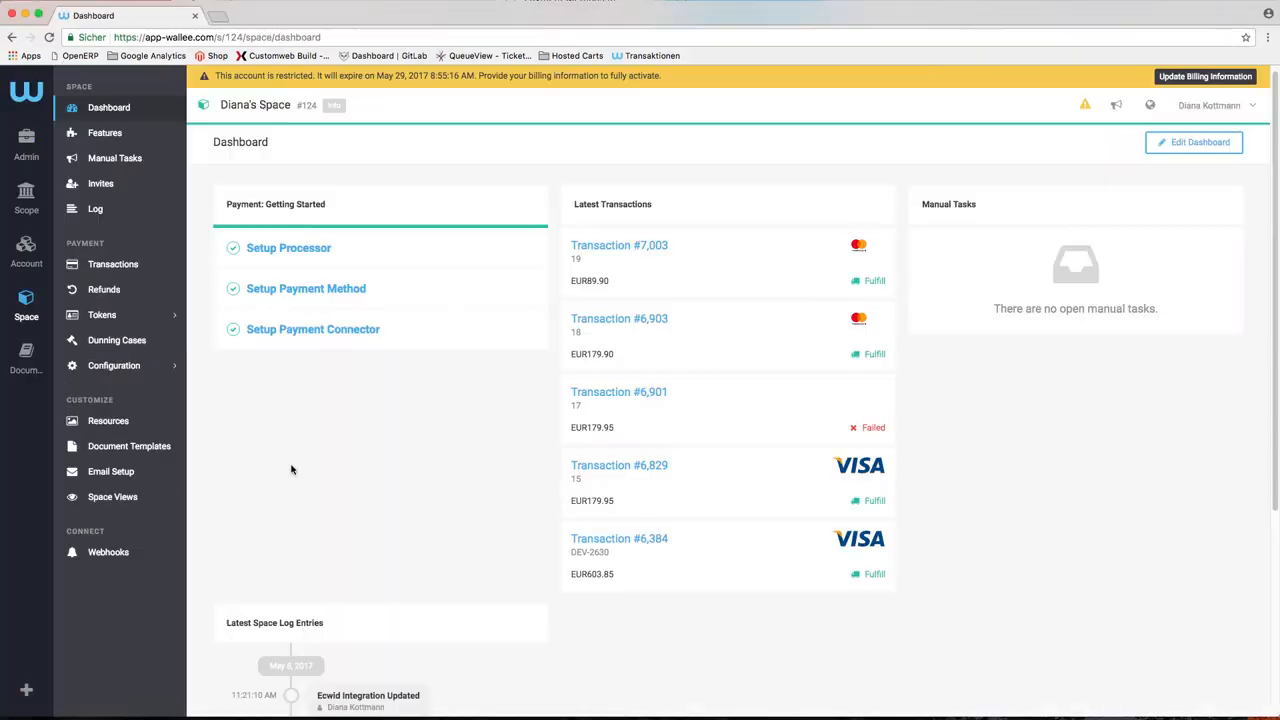
{"action": "mouse_move", "coordinate": [116, 132]}
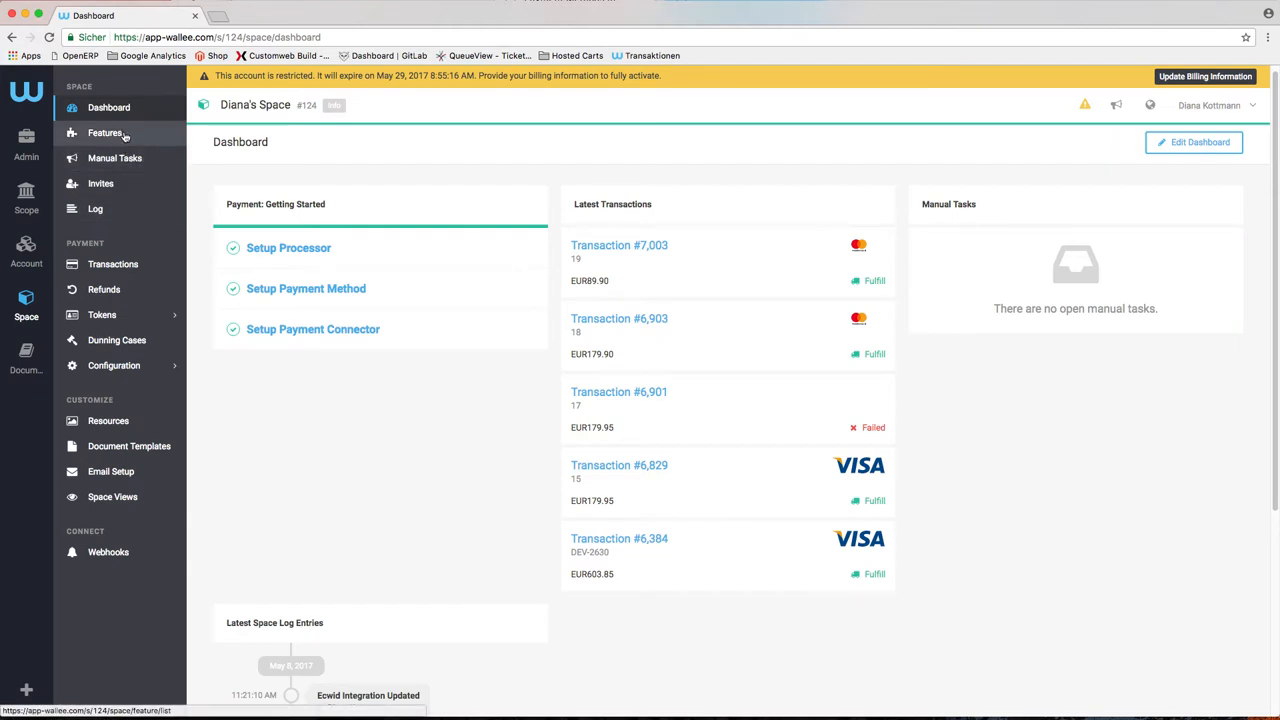
{"action": "left_click", "coordinate": [104, 132]}
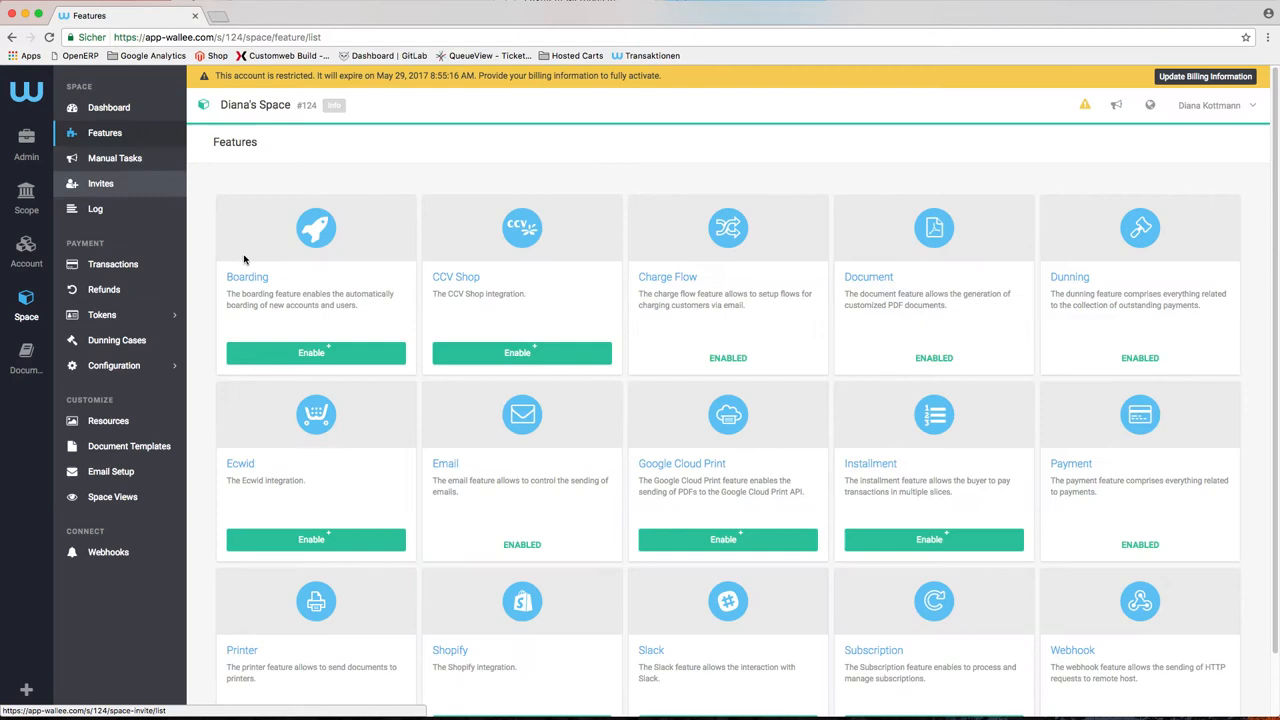
{"action": "scroll", "scroll_direction": "down", "scroll_amount": 3}
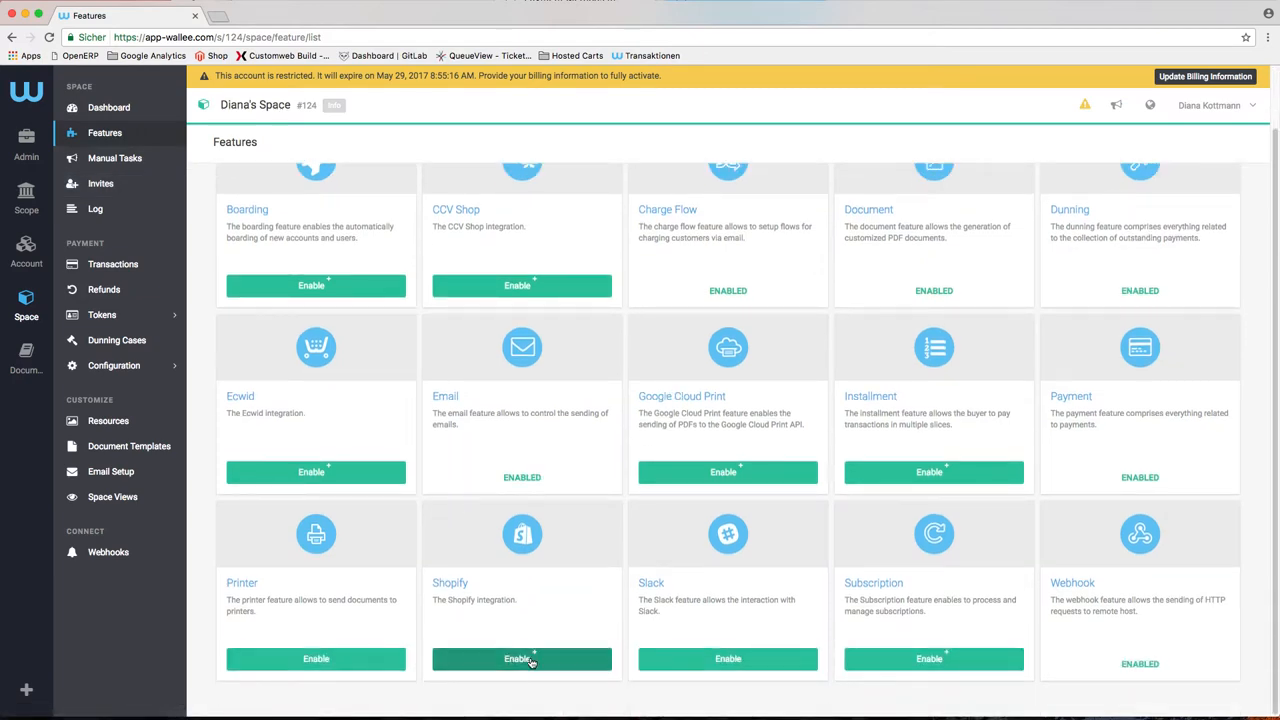
{"action": "left_click", "coordinate": [520, 660]}
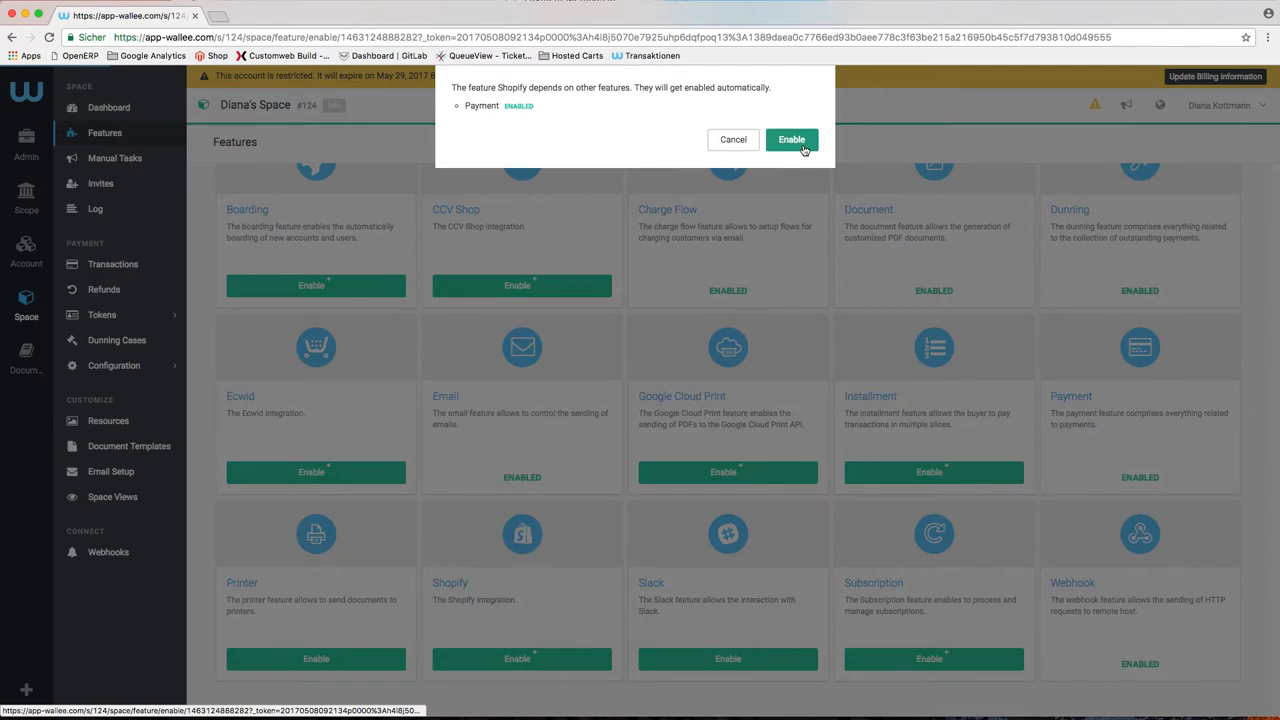
{"action": "left_click", "coordinate": [792, 140]}
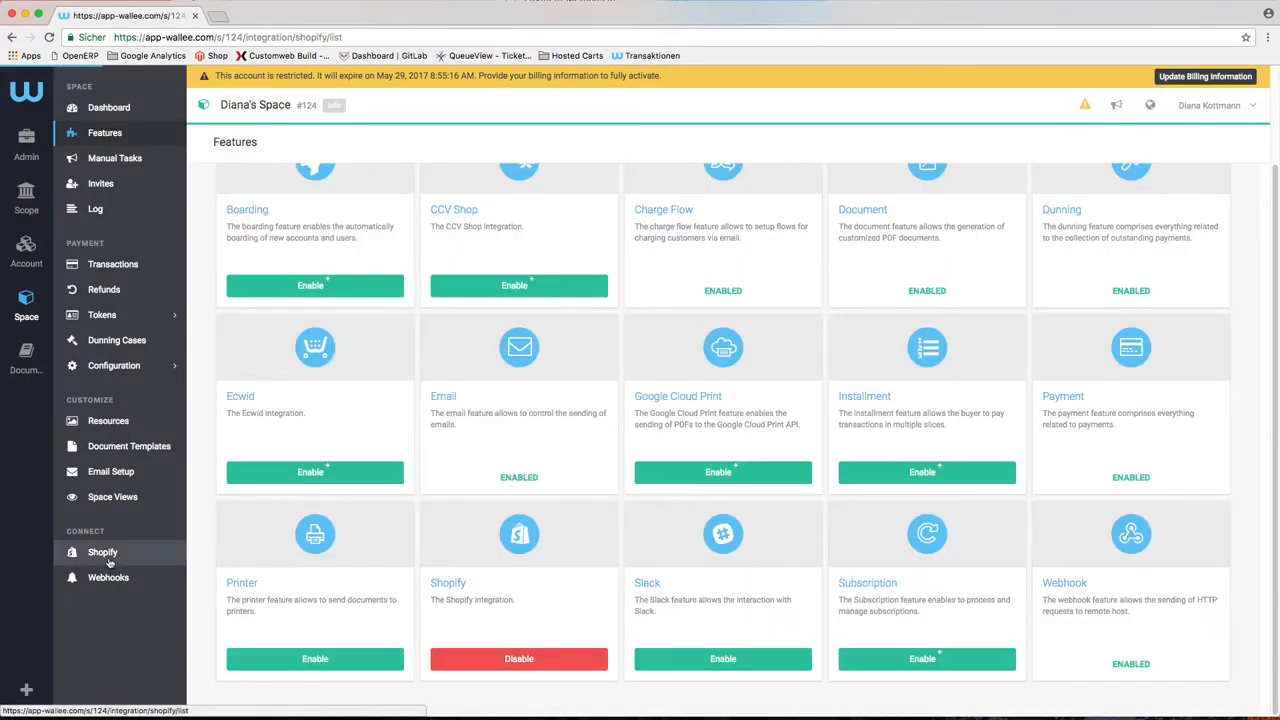
Step: Create and save a Shopify integration for the test shop, noting its shop identifier and security token
{"action": "left_click", "coordinate": [100, 552]}
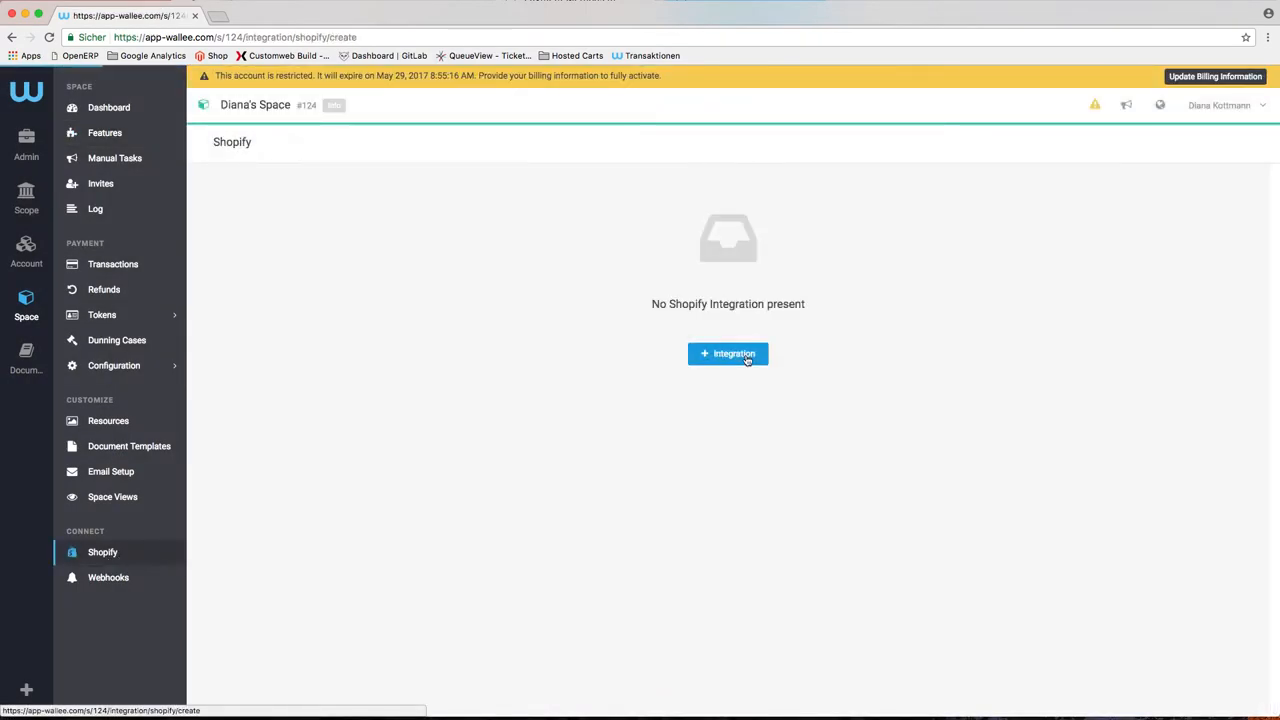
{"action": "left_click", "coordinate": [728, 352]}
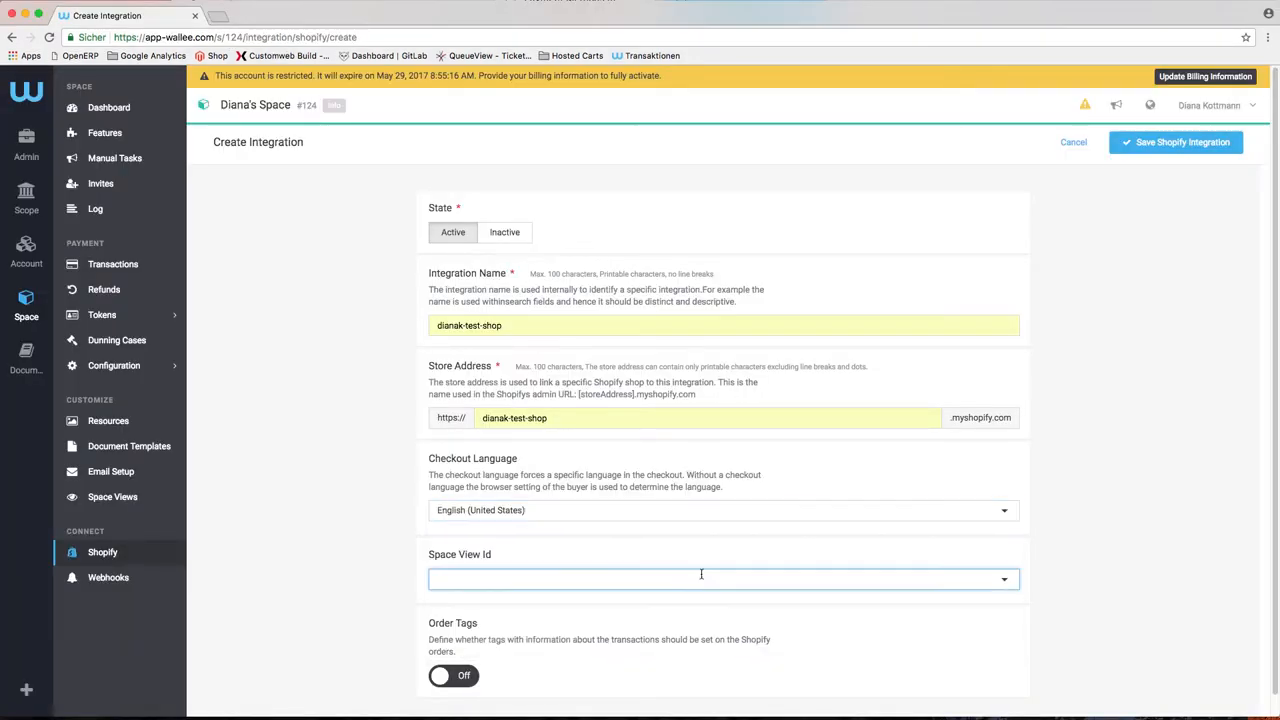
{"action": "mouse_move", "coordinate": [1184, 148]}
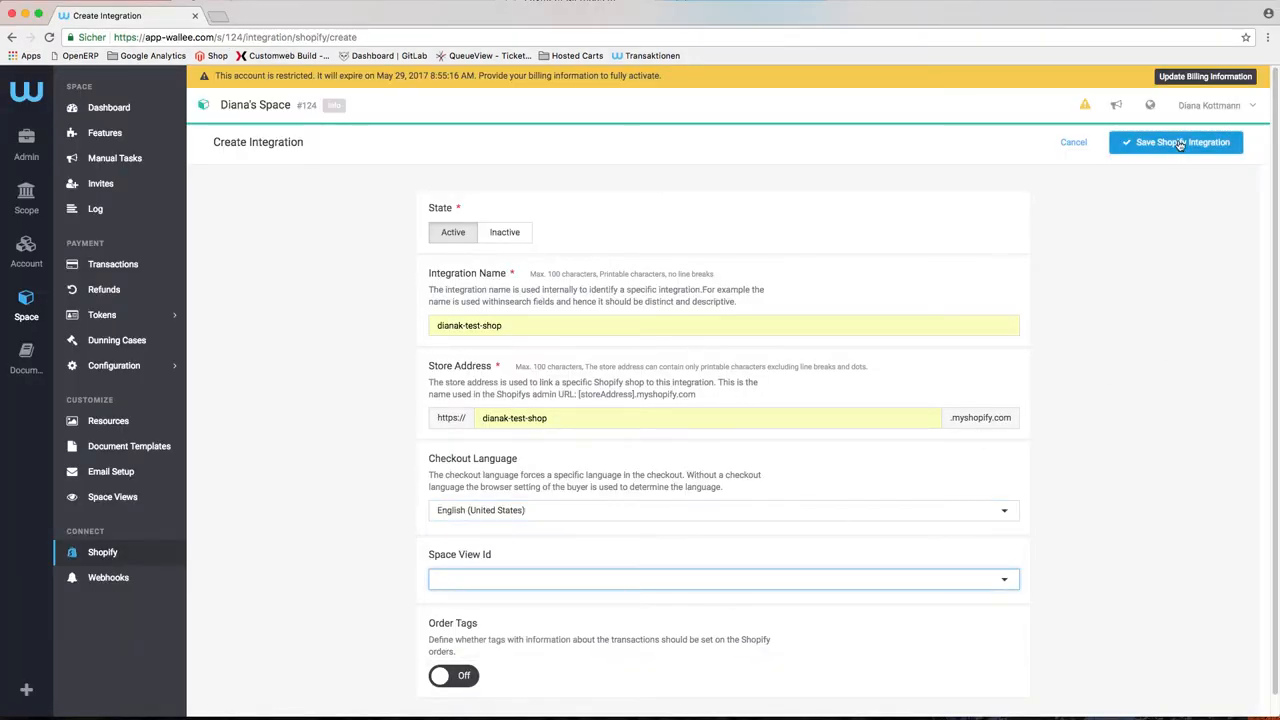
{"action": "left_click", "coordinate": [1178, 142]}
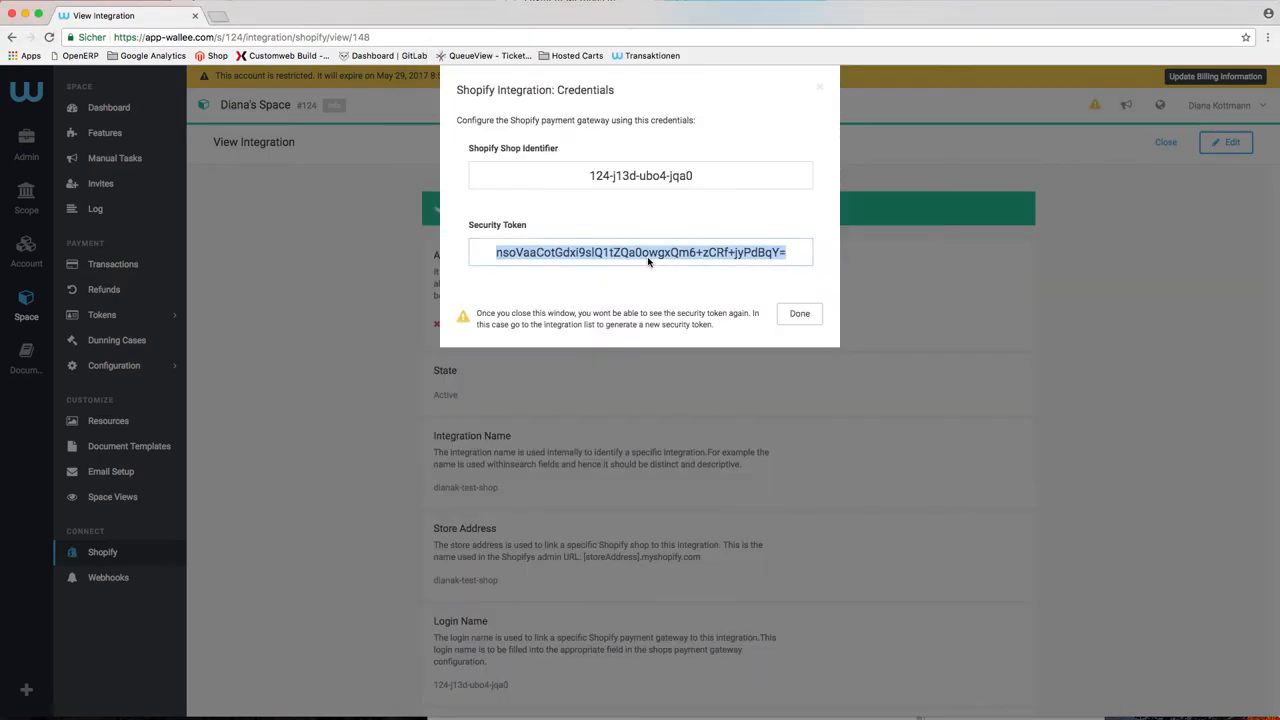
{"action": "left_click", "coordinate": [800, 312]}
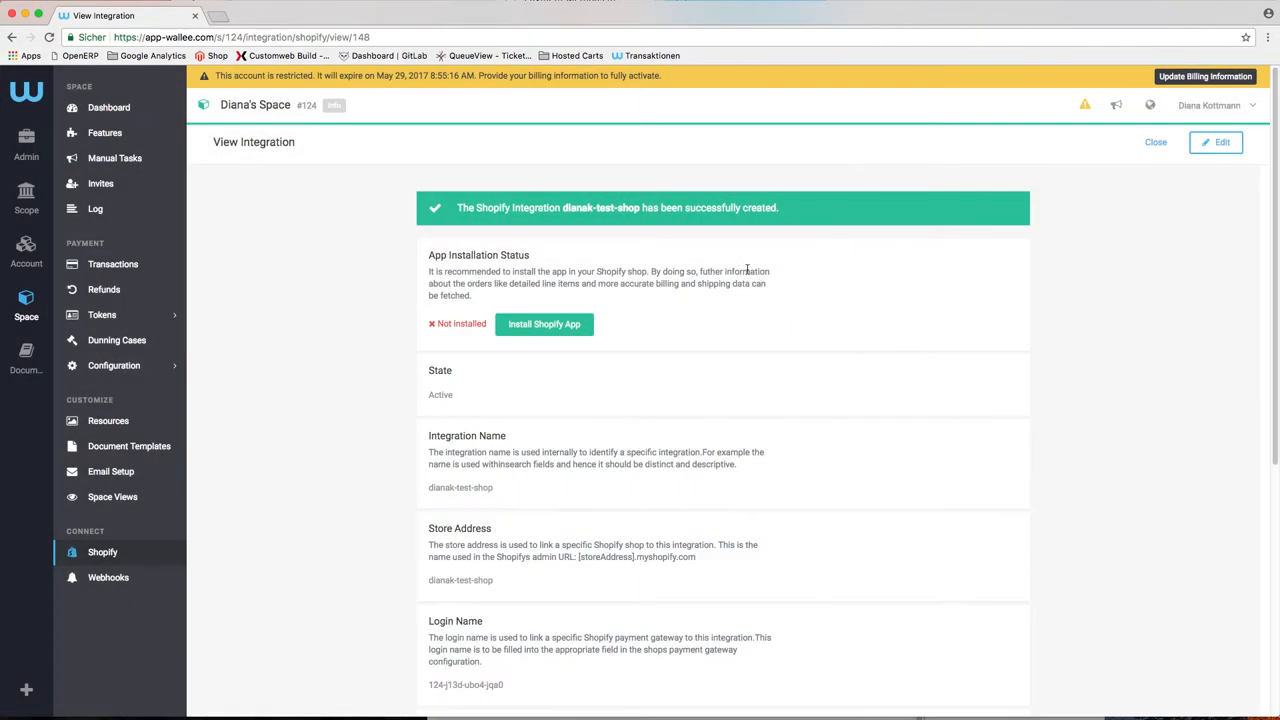
{"action": "left_click", "coordinate": [544, 324]}
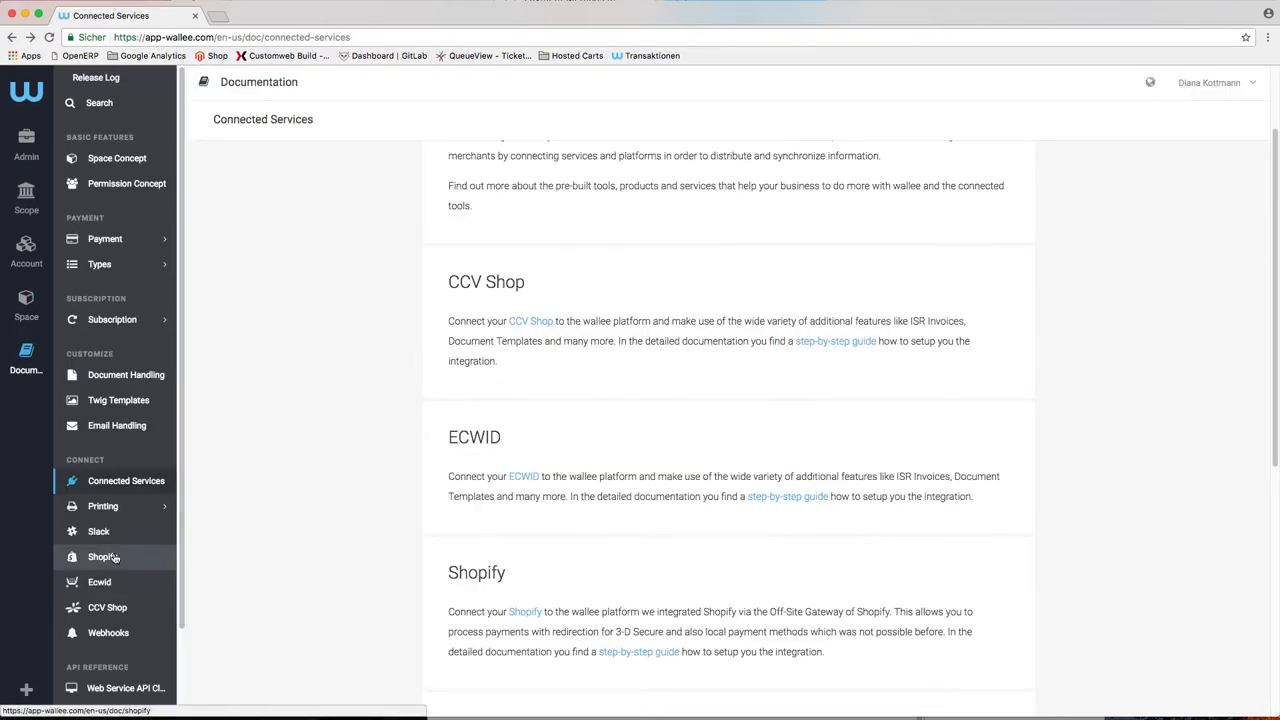
Step: Follow the integration guide's Payment Pre-selection option to add Credit Card to Shopify
{"action": "left_click", "coordinate": [100, 556]}
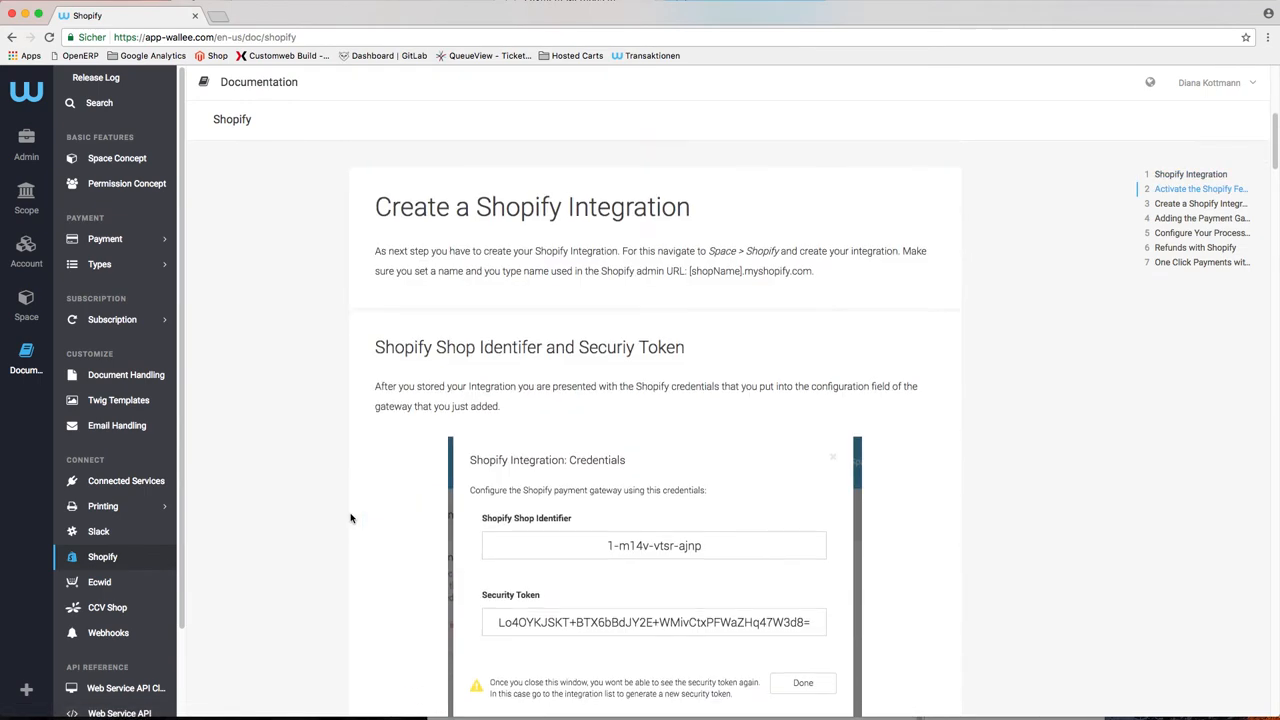
{"action": "scroll", "scroll_direction": "down", "scroll_amount": 3}
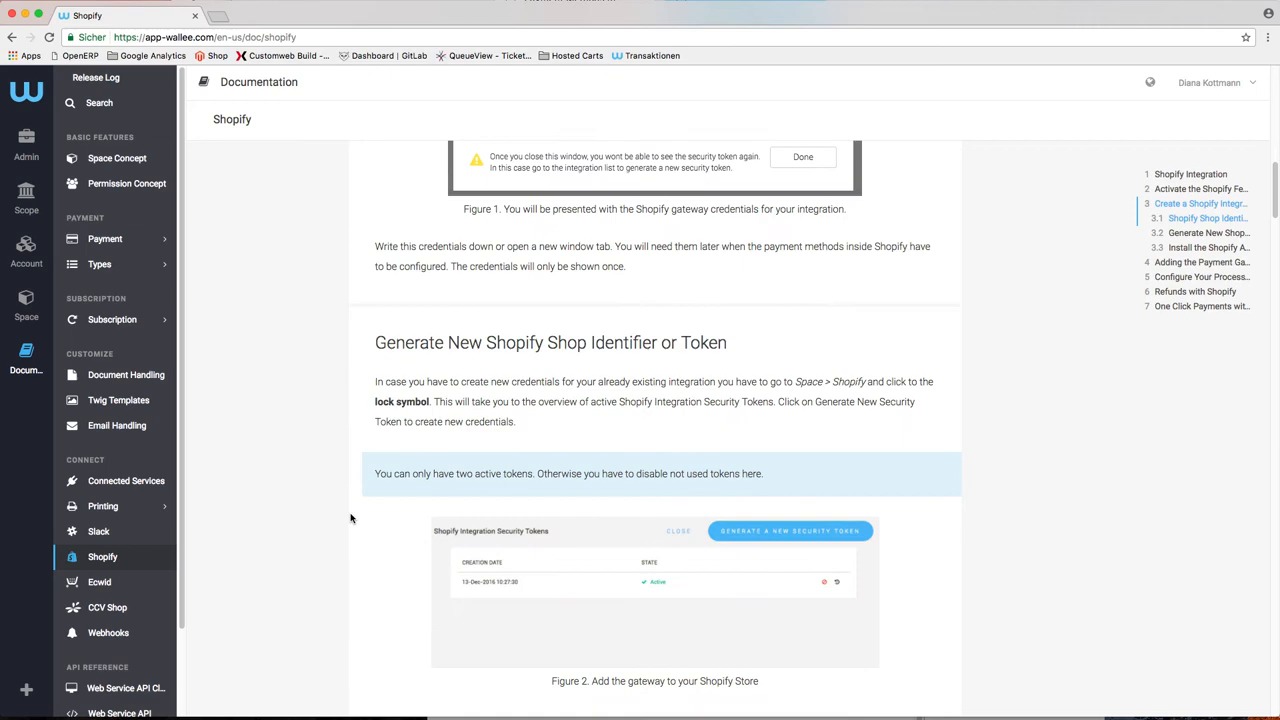
{"action": "scroll", "scroll_direction": "down", "scroll_amount": 3}
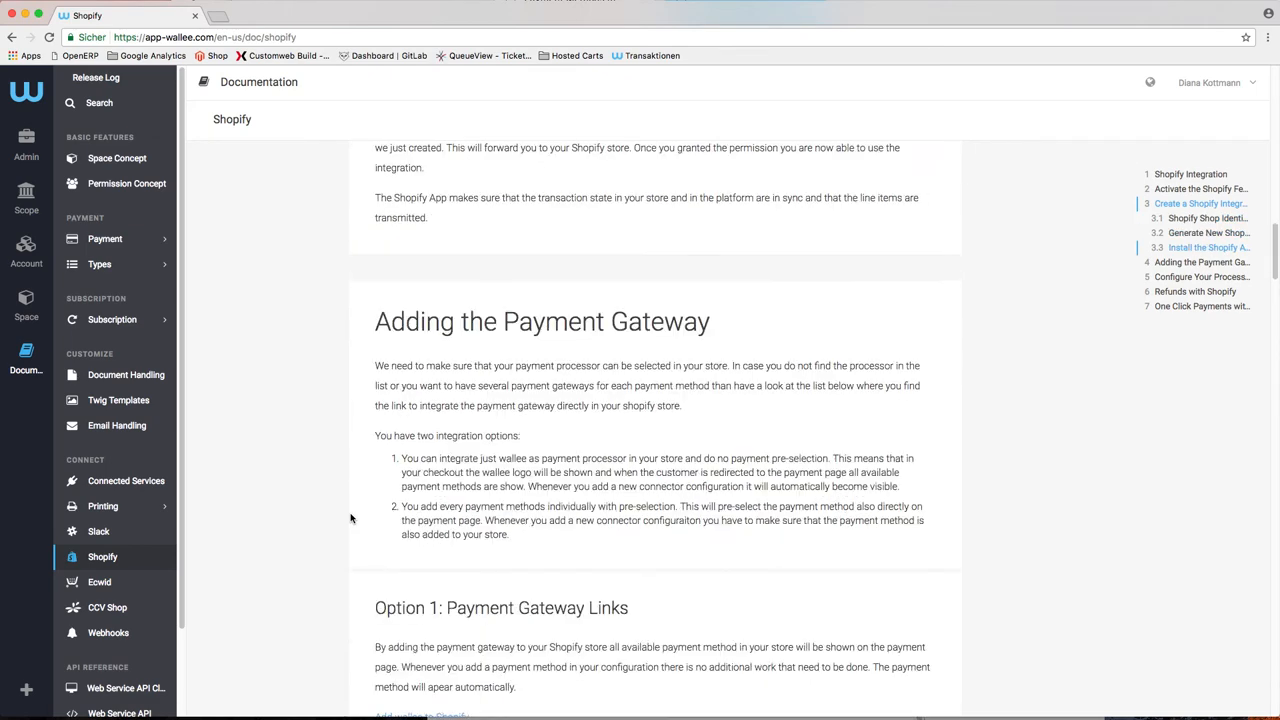
{"action": "scroll", "scroll_direction": "down", "scroll_amount": 3}
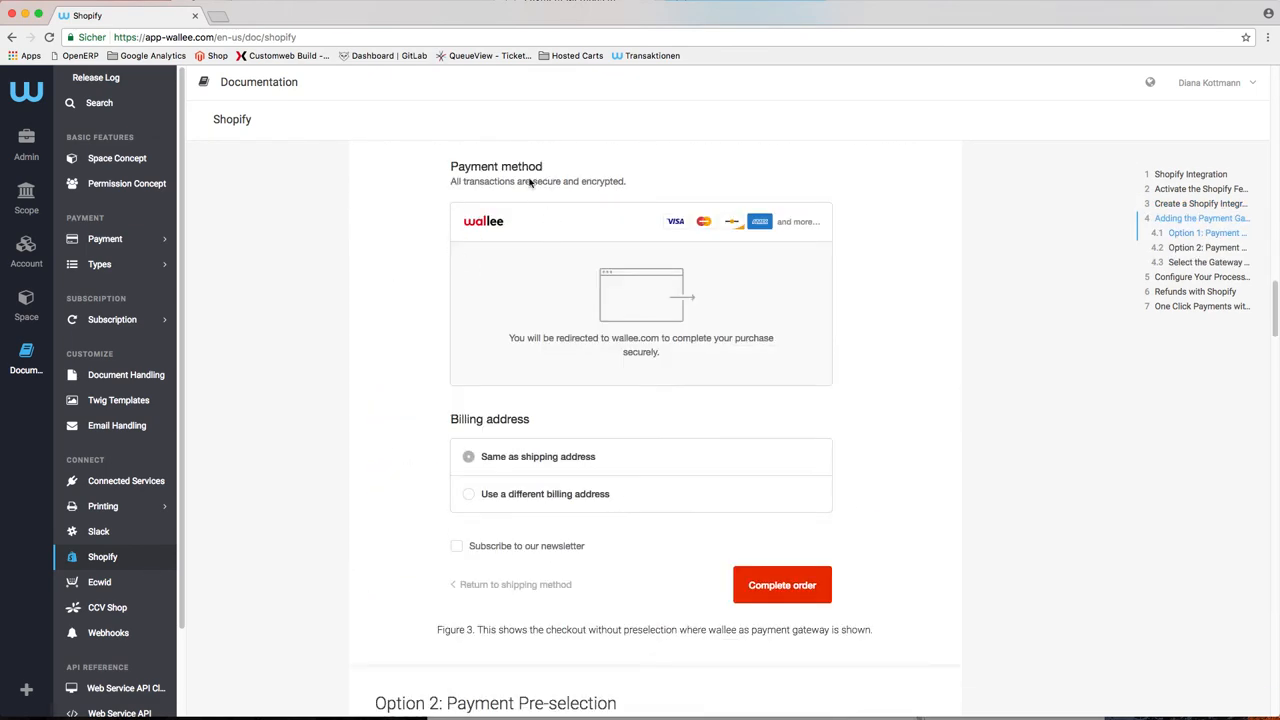
{"action": "scroll", "scroll_direction": "down", "scroll_amount": 3}
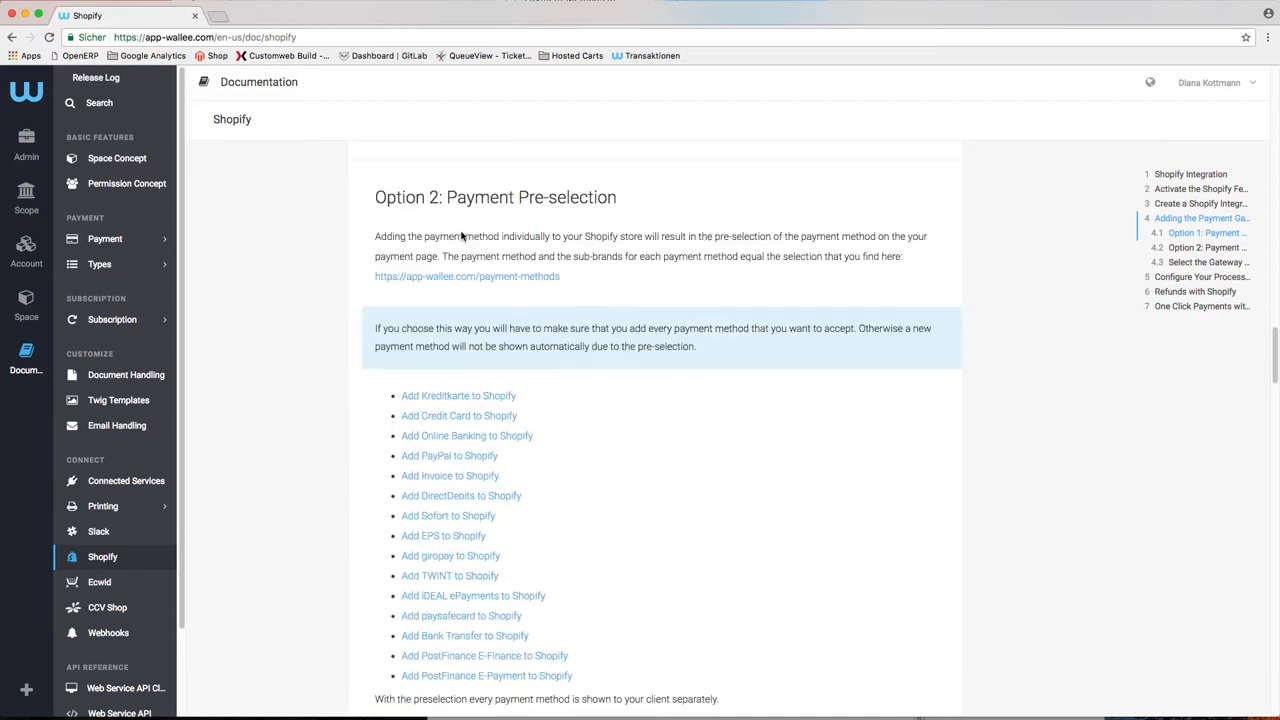
{"action": "scroll", "scroll_direction": "down", "scroll_amount": 3}
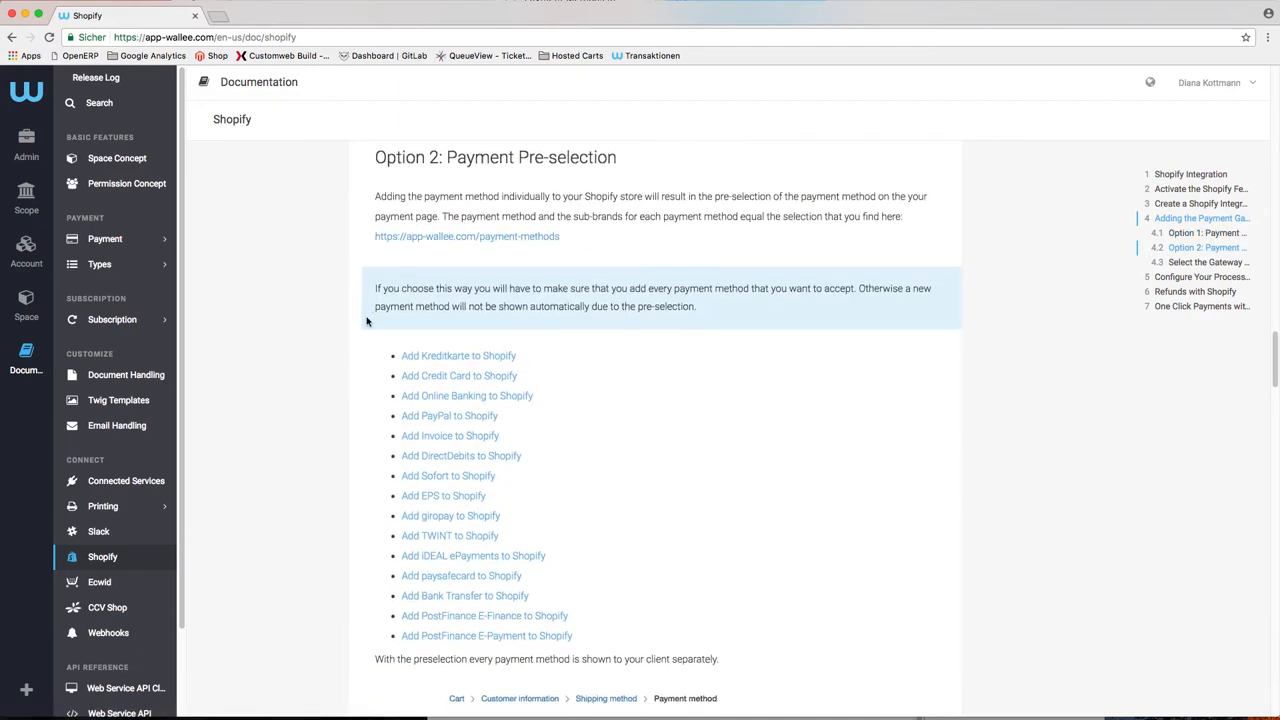
{"action": "mouse_move", "coordinate": [372, 576]}
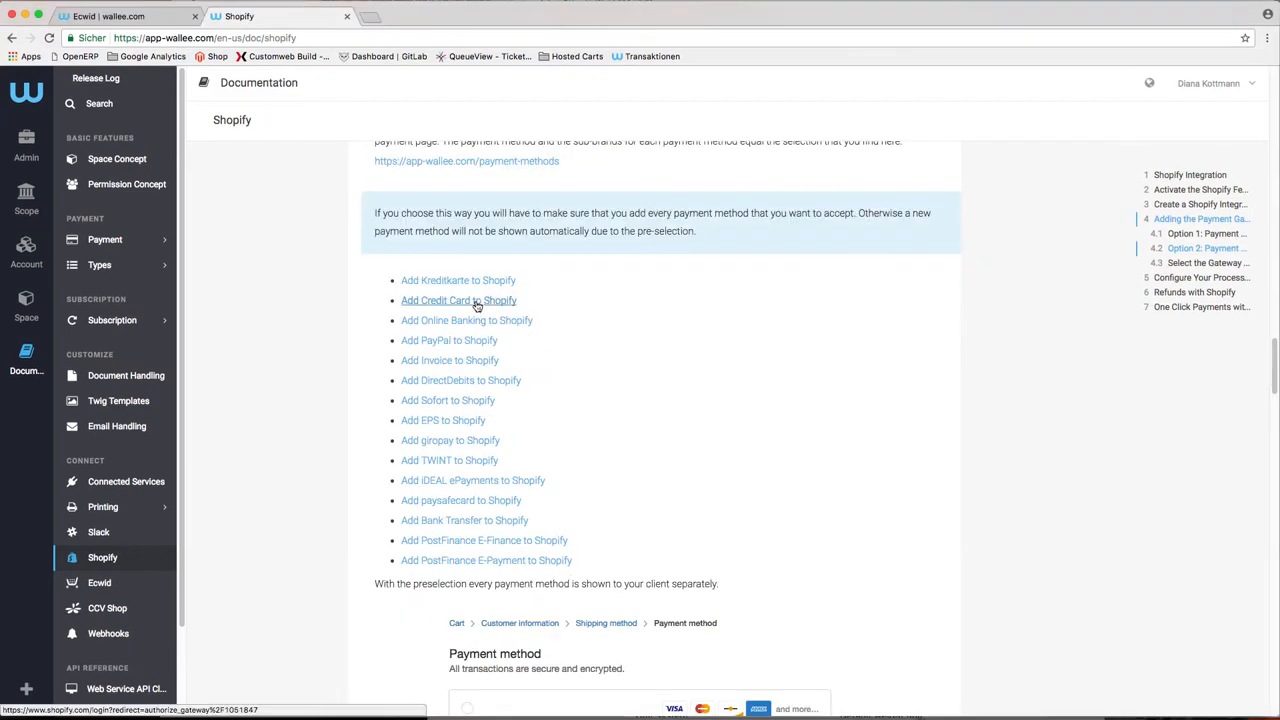
{"action": "left_click", "coordinate": [458, 300]}
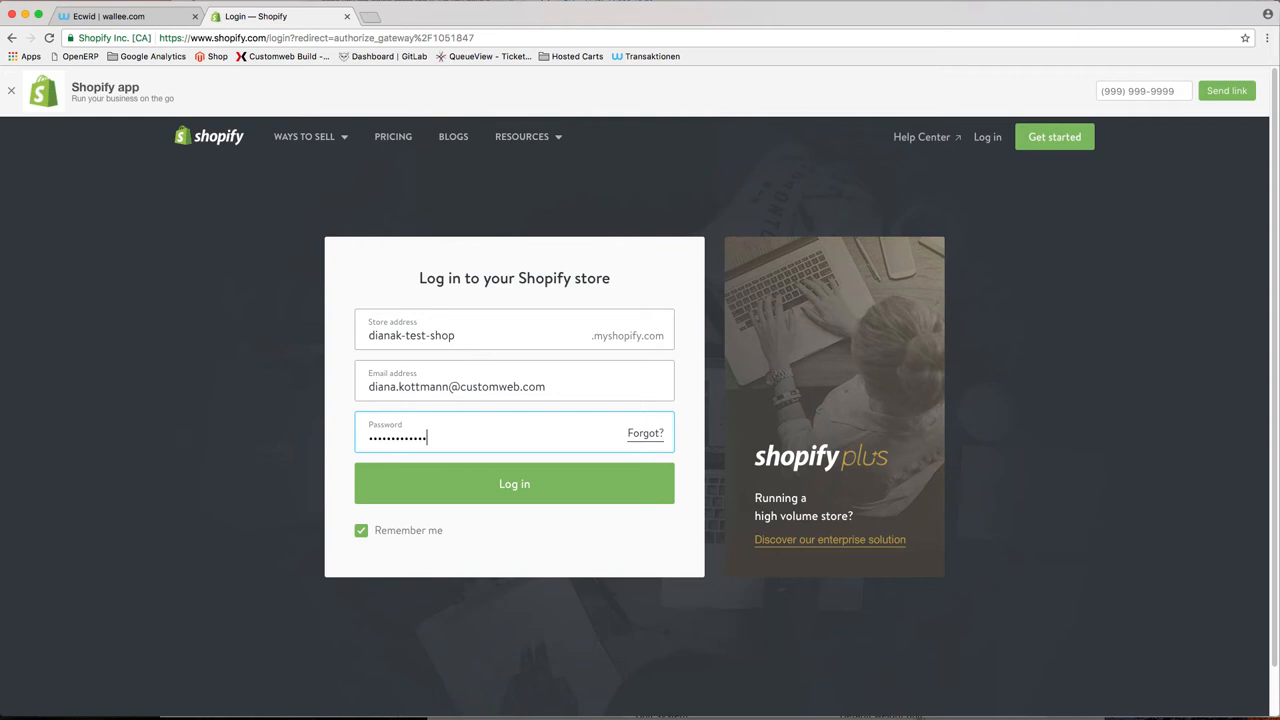
Step: Log into Shopify and install the Credit and Debit Cards gateway in test mode
{"action": "left_click", "coordinate": [514, 482]}
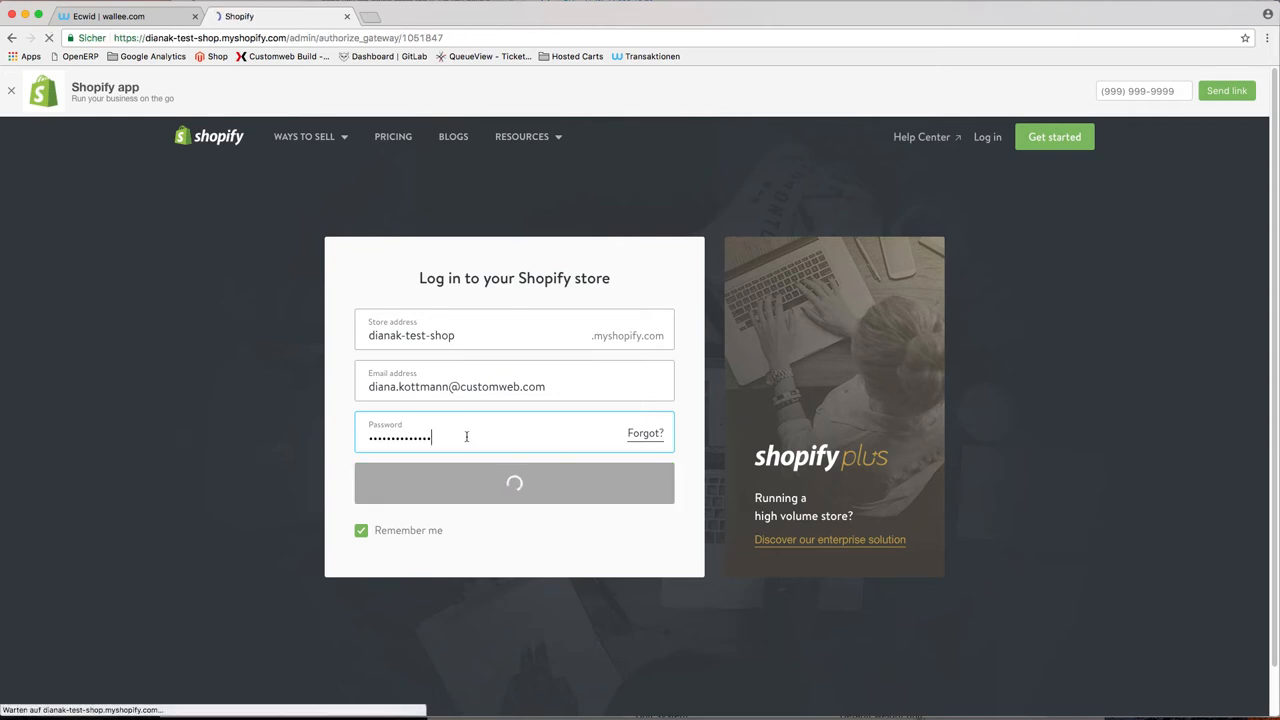
{"action": "left_click", "coordinate": [514, 482]}
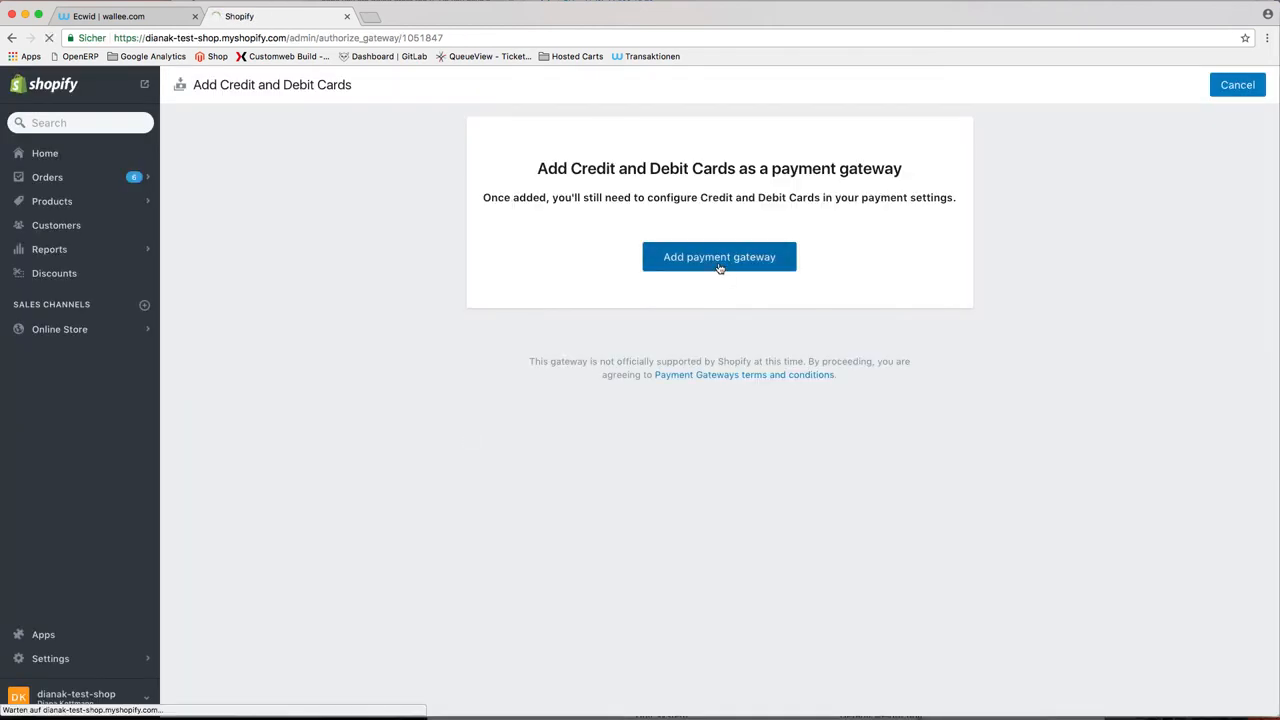
{"action": "left_click", "coordinate": [720, 256]}
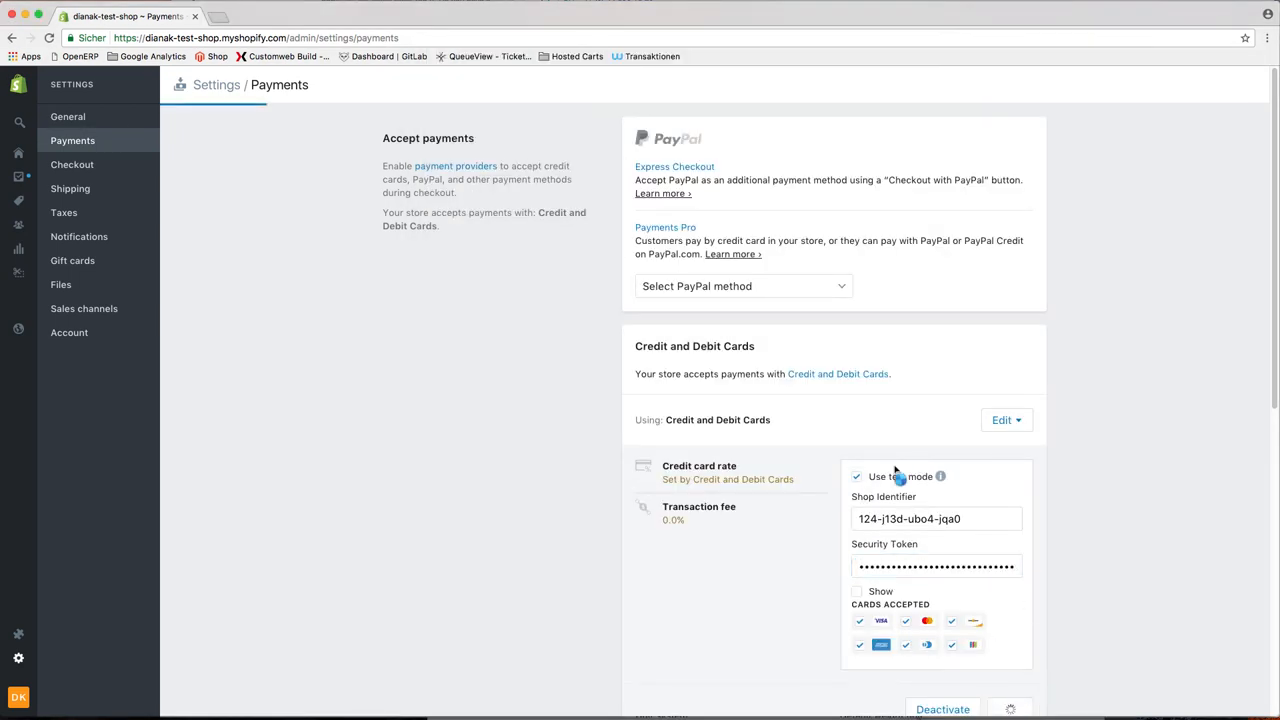
{"action": "left_click", "coordinate": [960, 708]}
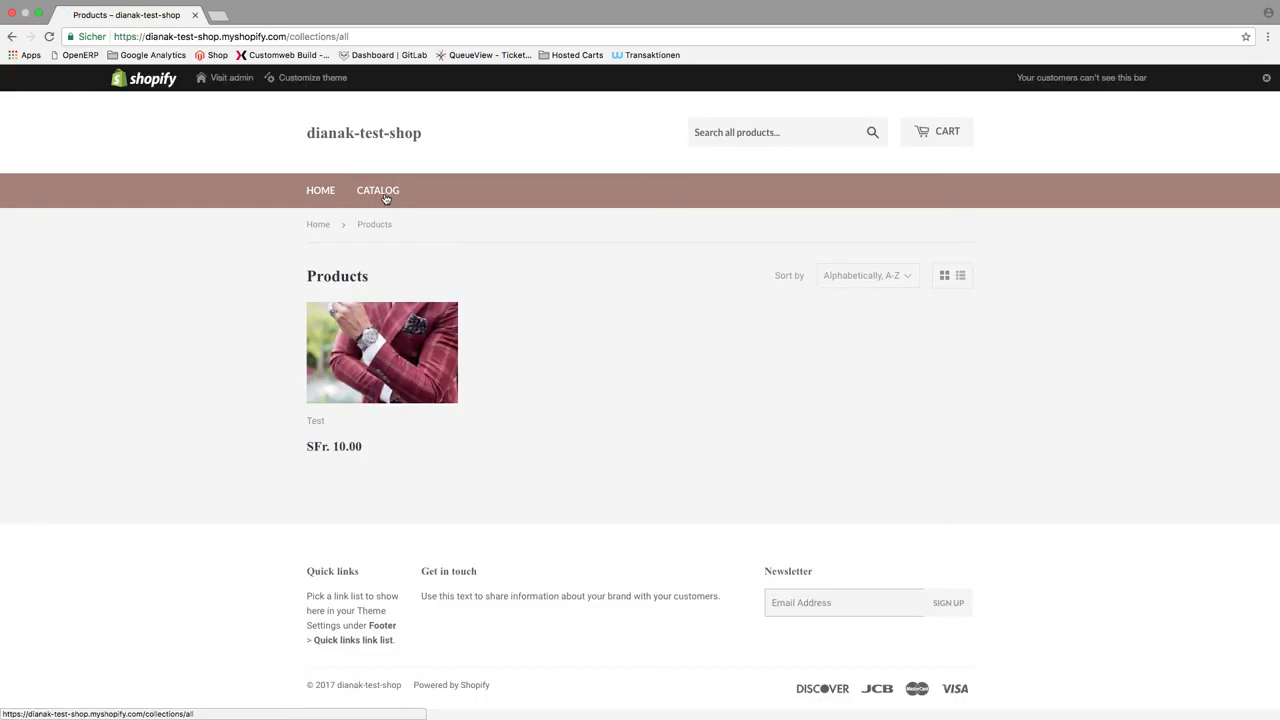
Step: Add the Test product to the cart at quantity 3 (SFr. 30.00) and proceed to checkout
{"action": "left_click", "coordinate": [380, 352]}
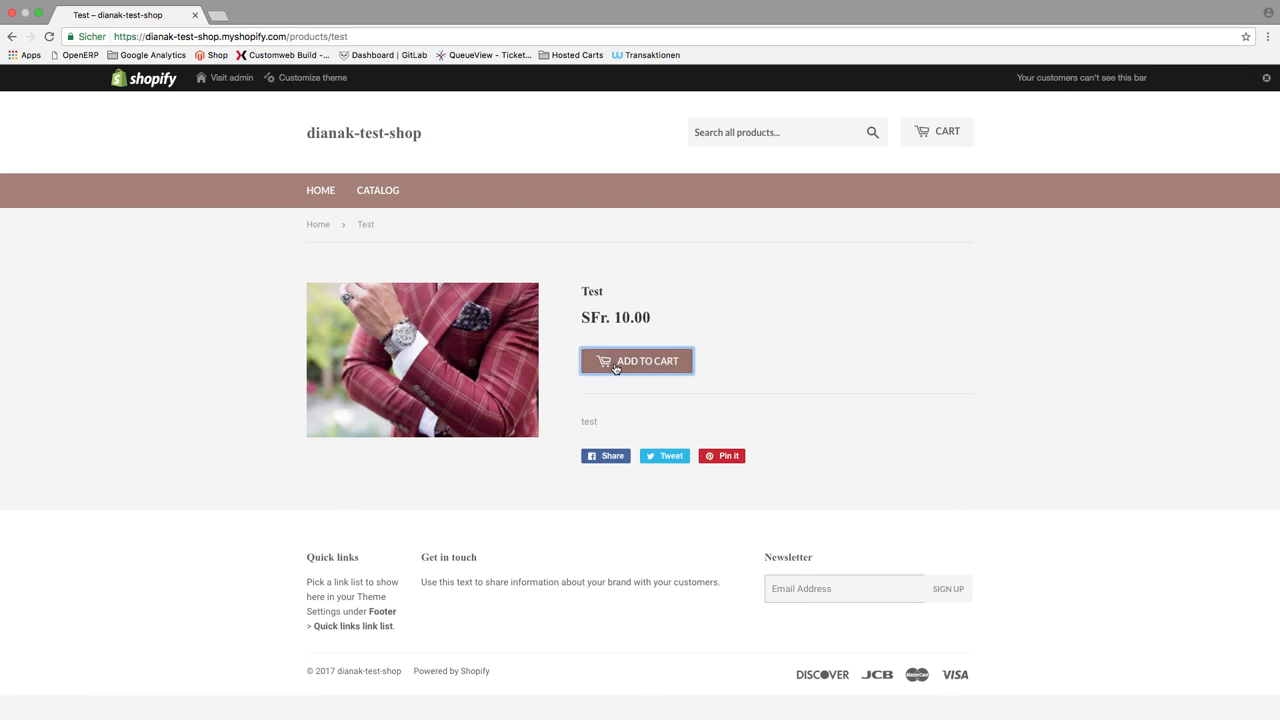
{"action": "left_click", "coordinate": [636, 360]}
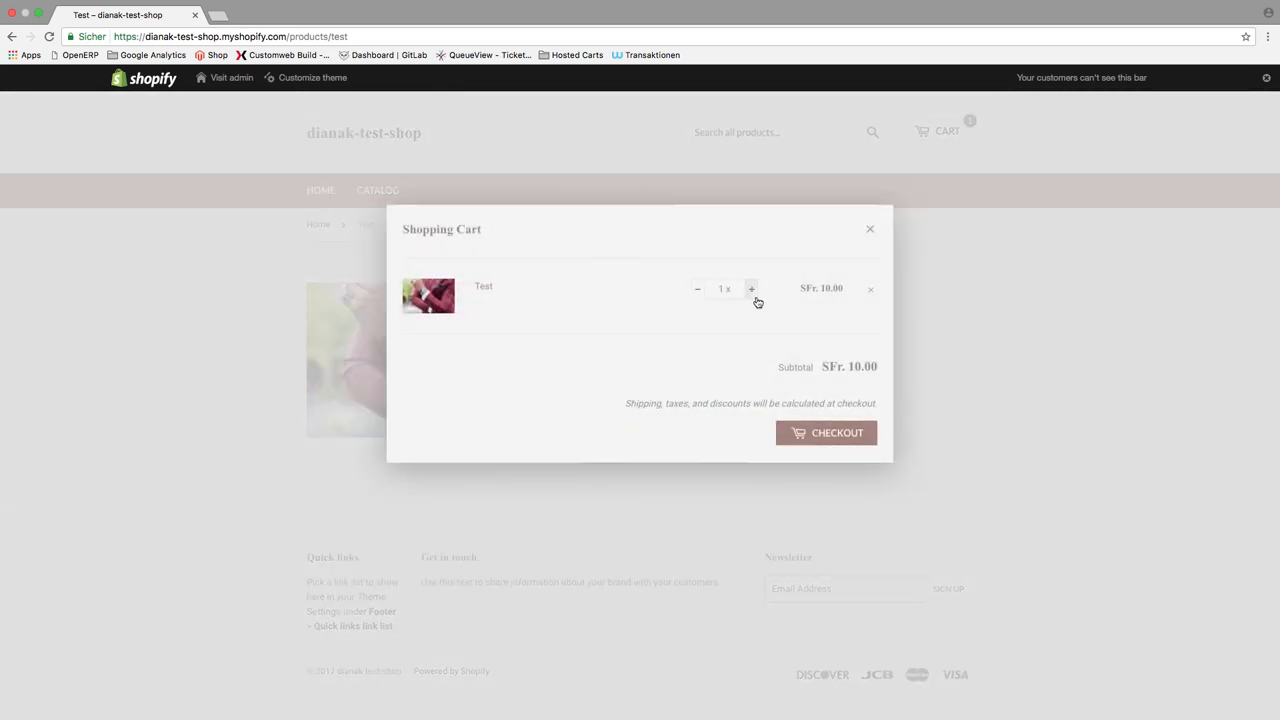
{"action": "left_click", "coordinate": [752, 288]}
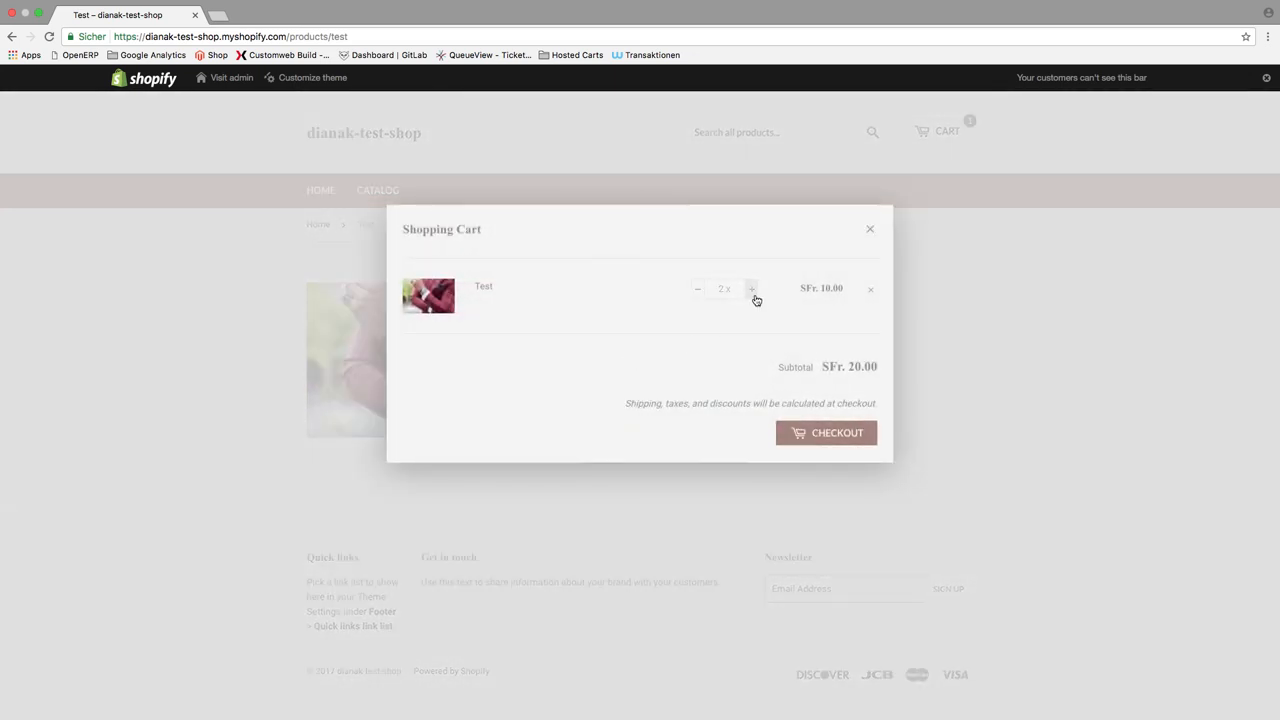
{"action": "left_click", "coordinate": [752, 288]}
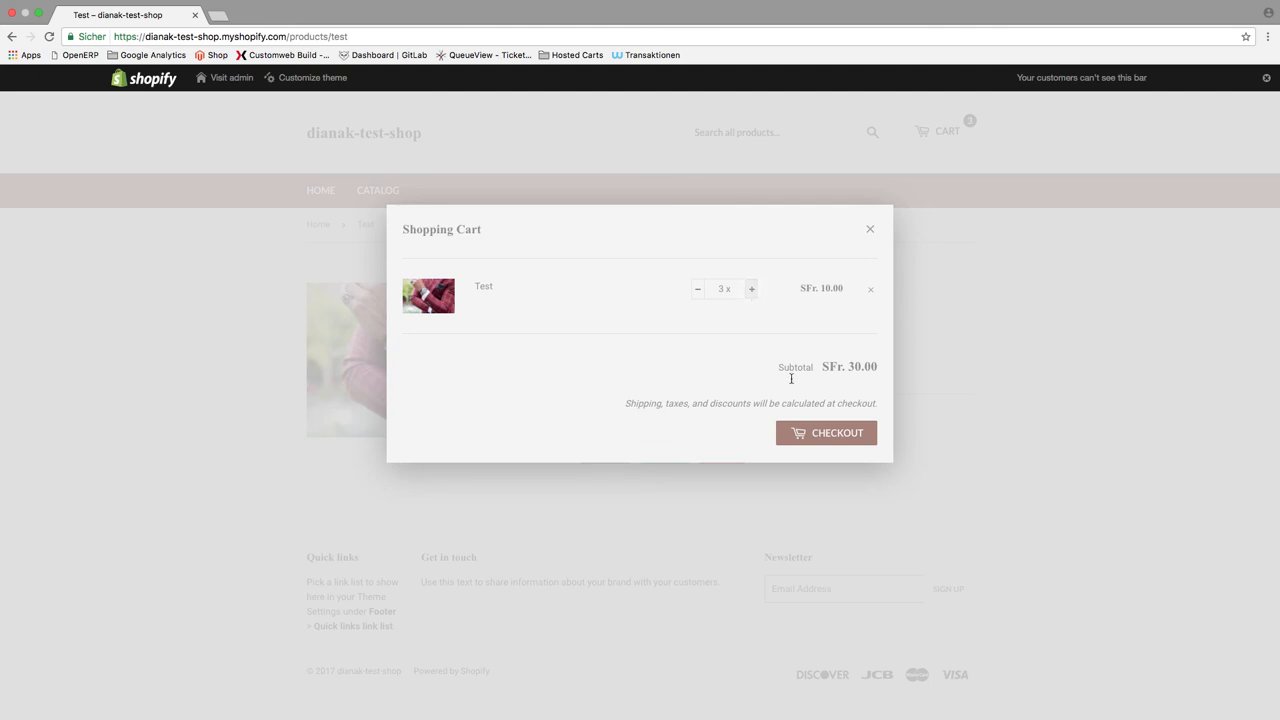
{"action": "left_click", "coordinate": [826, 432]}
{"action": "type", "text": "K"}
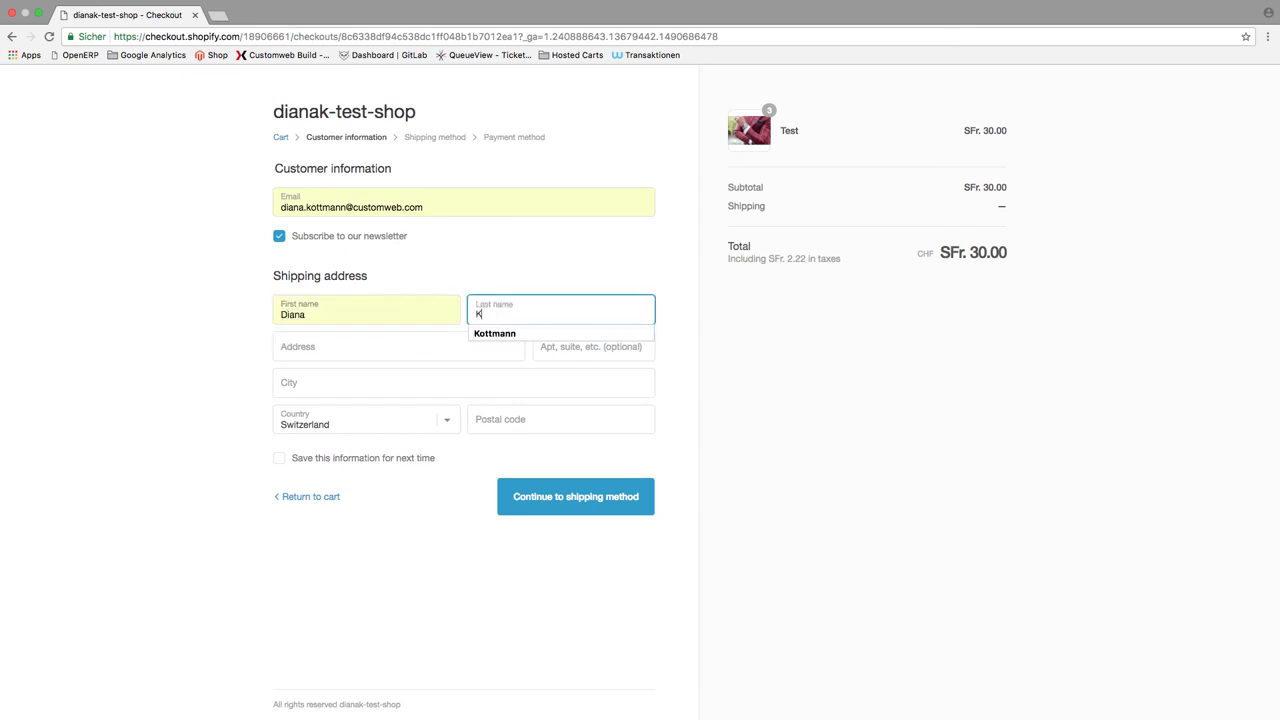
Step: Complete the order with a Winterthur shipping address and enter Mastercard test details on the wallee page for CHF 40.00
{"action": "type", "text": "Teststrasse"}
{"action": "left_click", "coordinate": [464, 382]}
{"action": "type", "text": "W"}
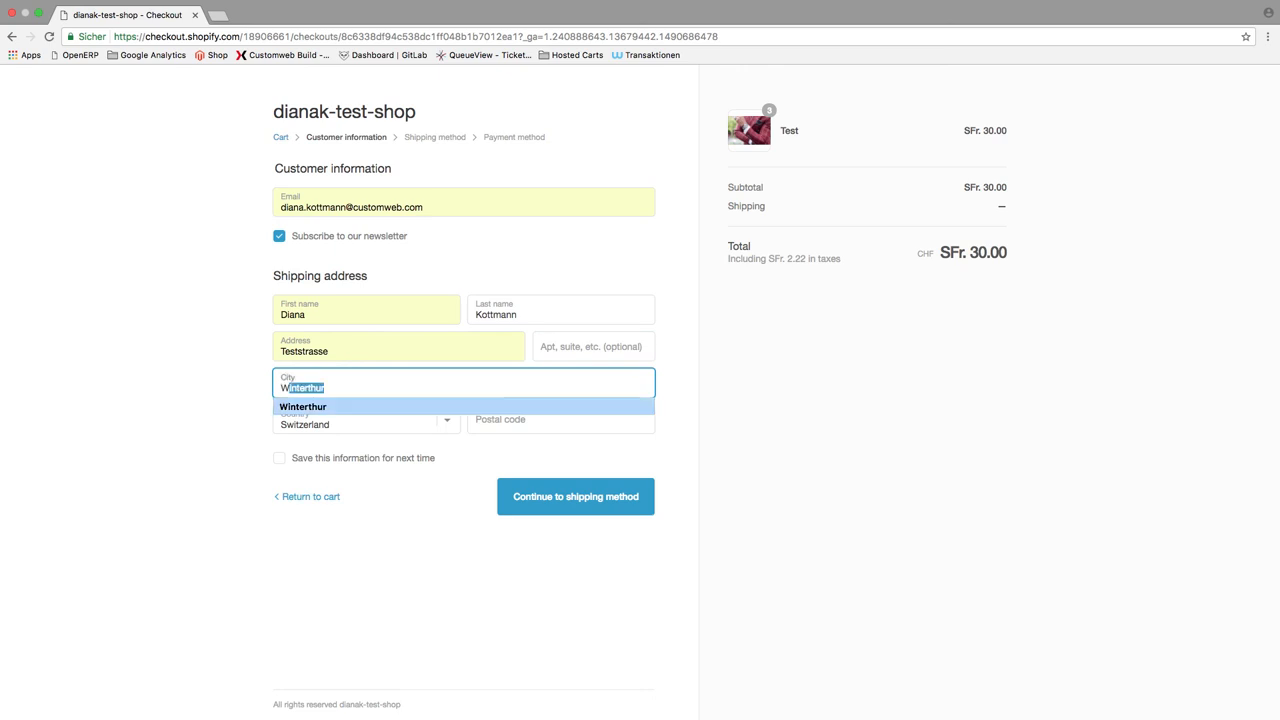
{"action": "left_click", "coordinate": [304, 406]}
{"action": "type", "text": "8400"}
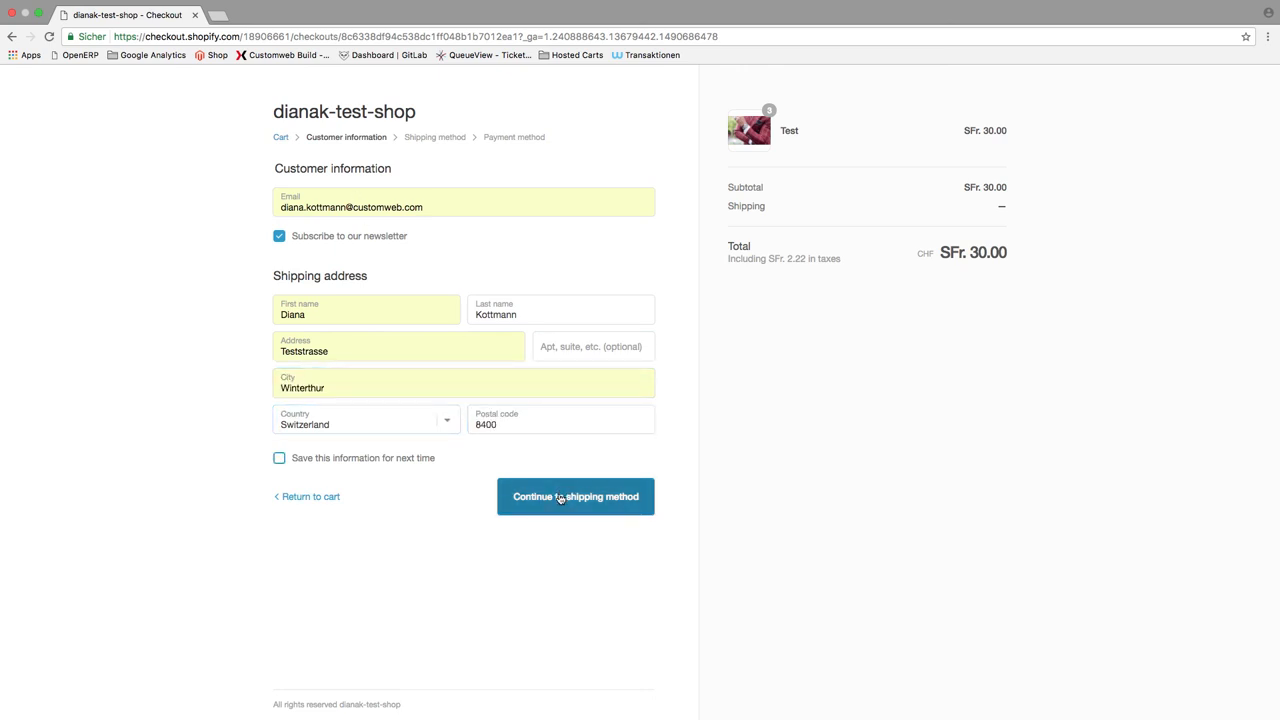
{"action": "left_click", "coordinate": [576, 496]}
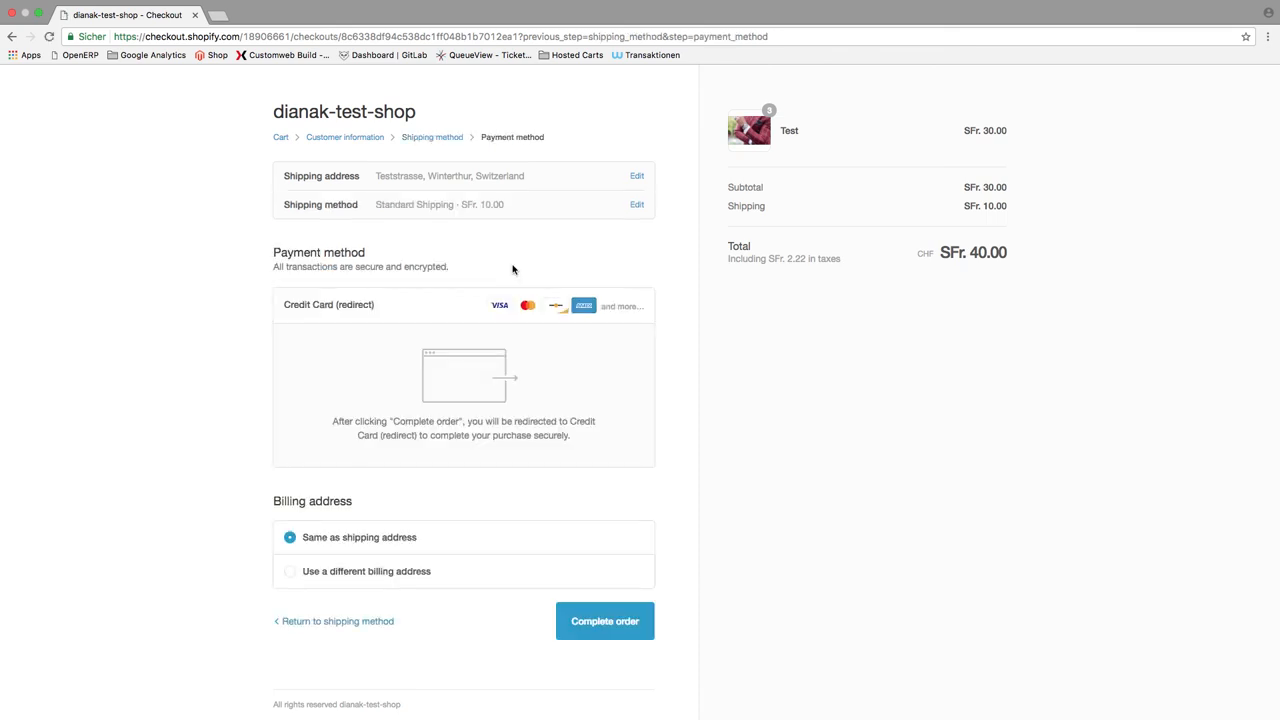
{"action": "left_click", "coordinate": [604, 620]}
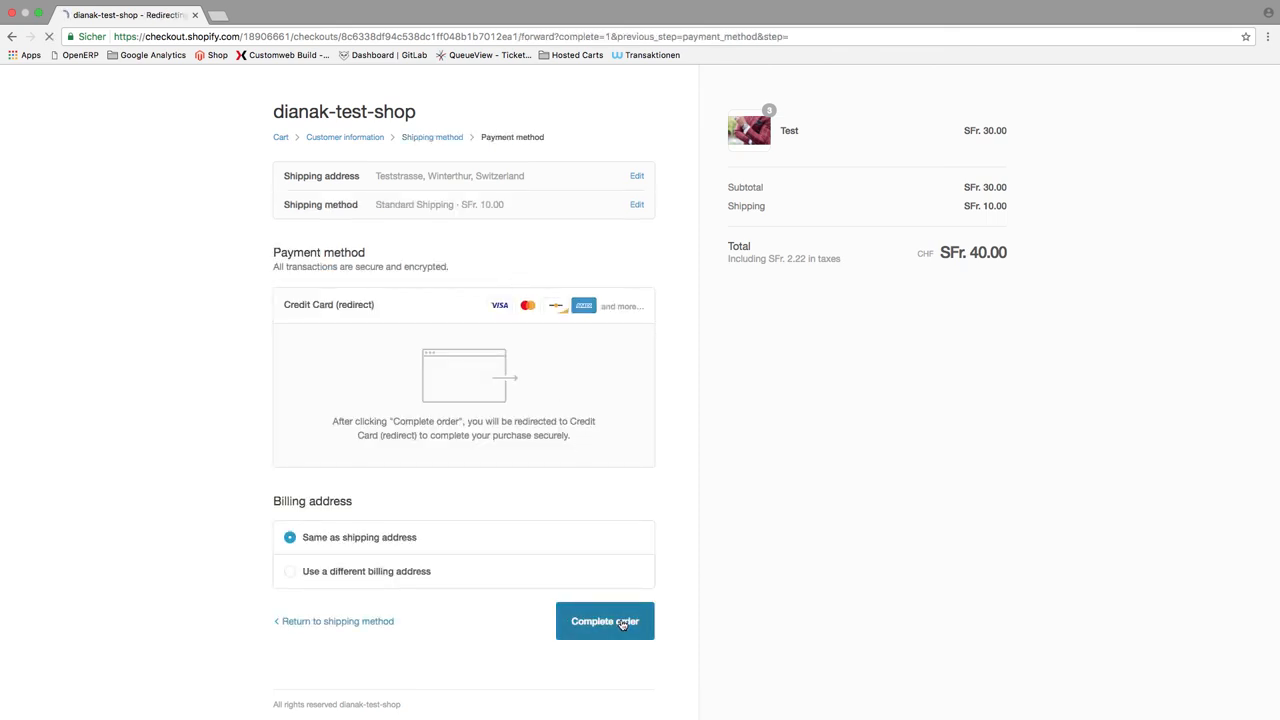
{"action": "left_click", "coordinate": [604, 620]}
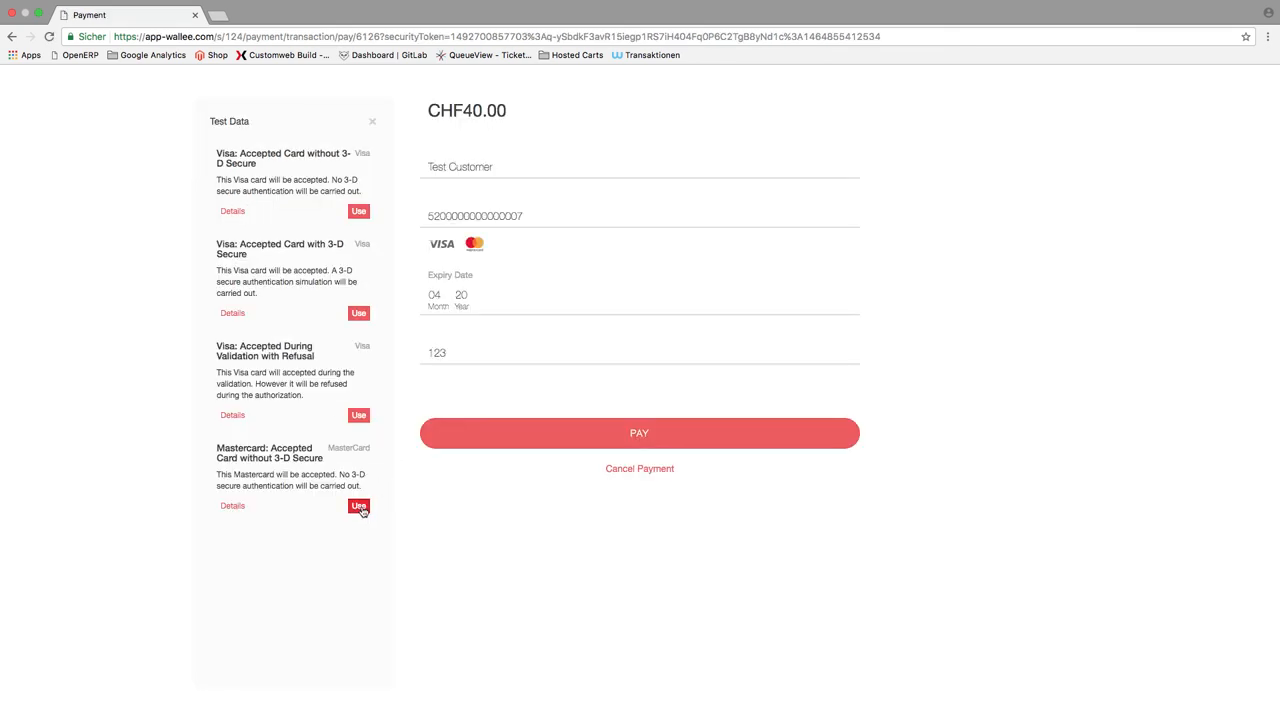